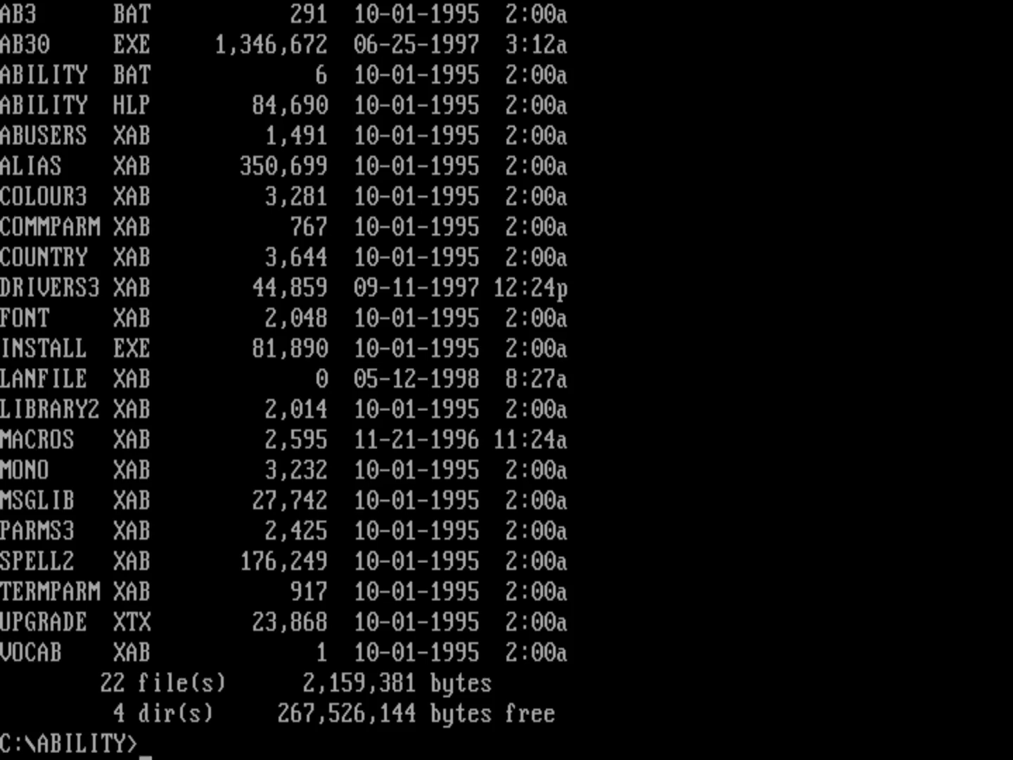
Step: Launch Ability Plus 3.0 with the ab command from the C:\ABILITY prompt
text(ab)
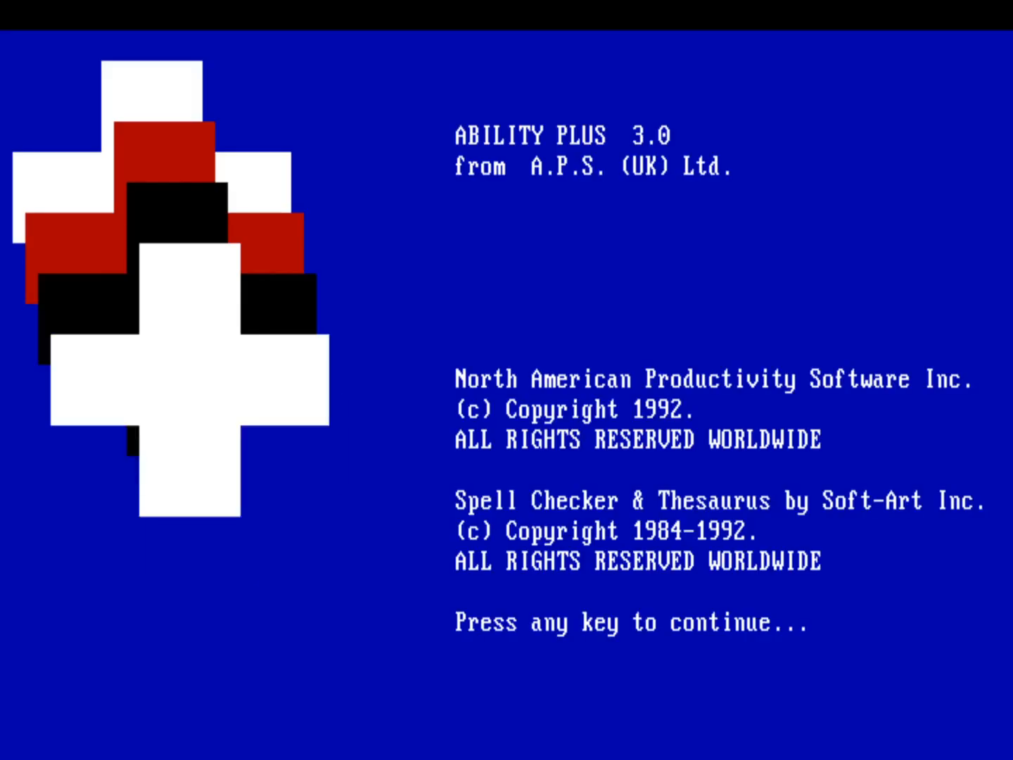
Step: Dismiss the splash screen and pick WRITE <<New>> in the Library
key(enter)
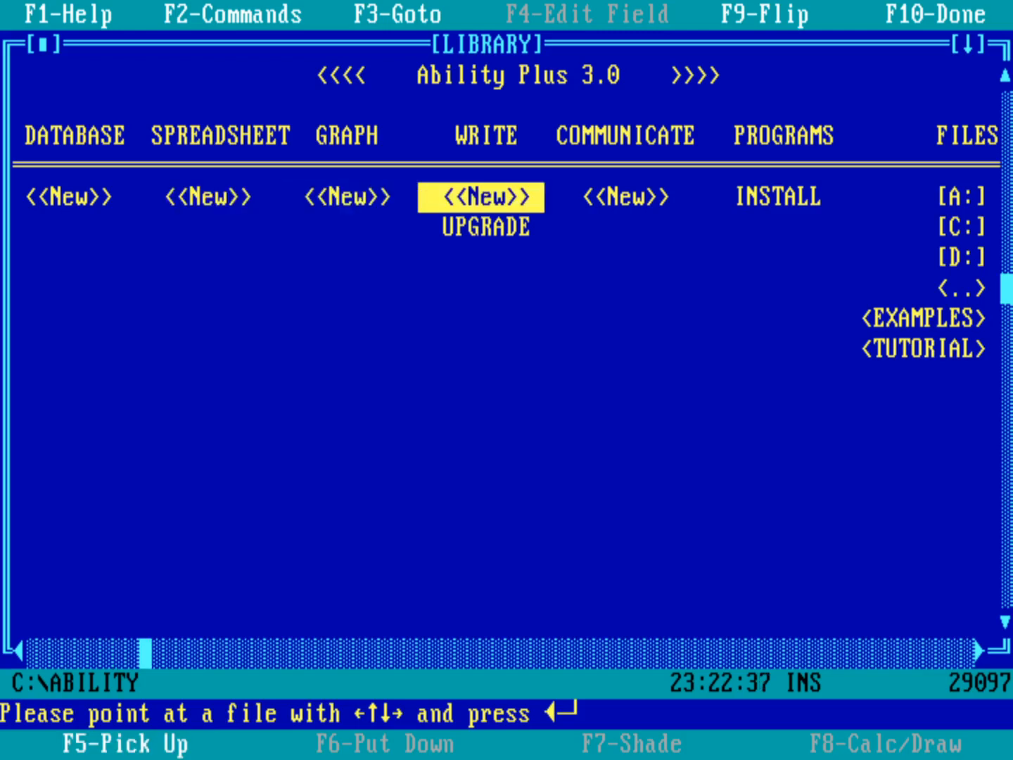
key(Left)
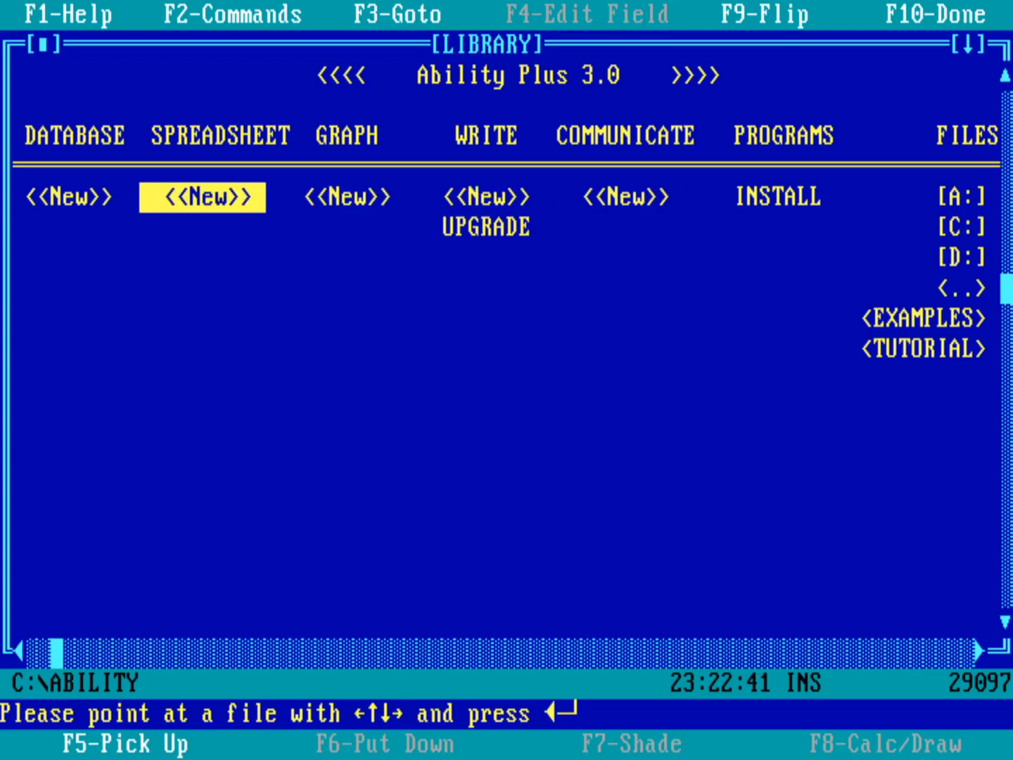
key(Right)
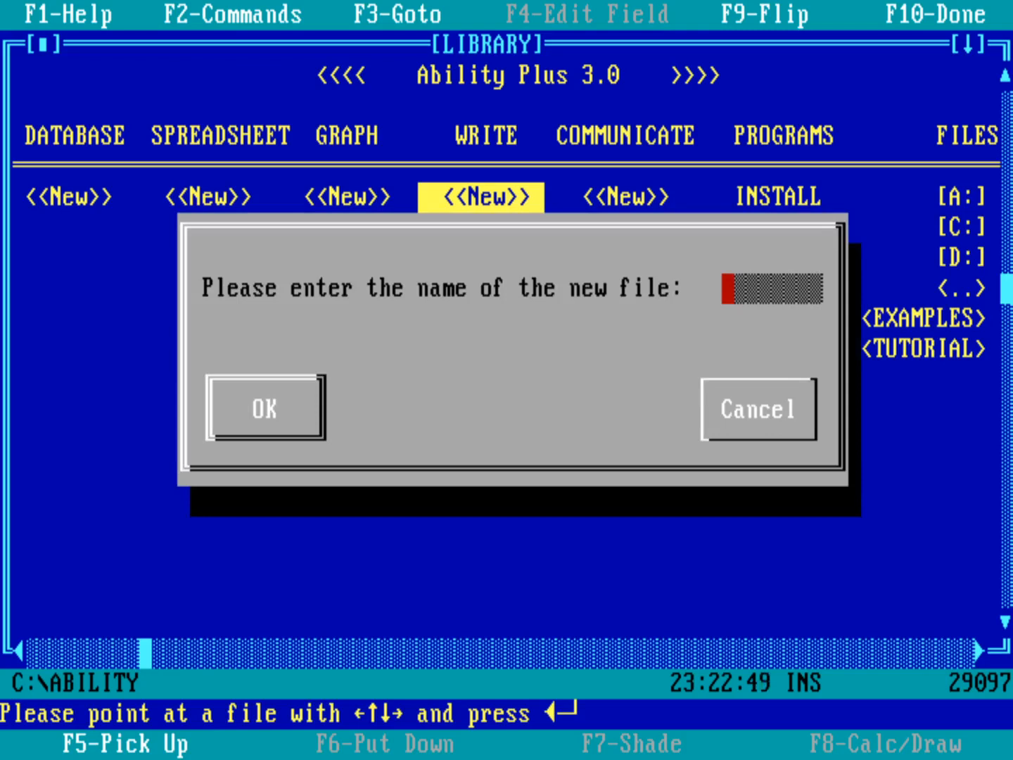
Step: Name the new Write document TEST and confirm
text(test)
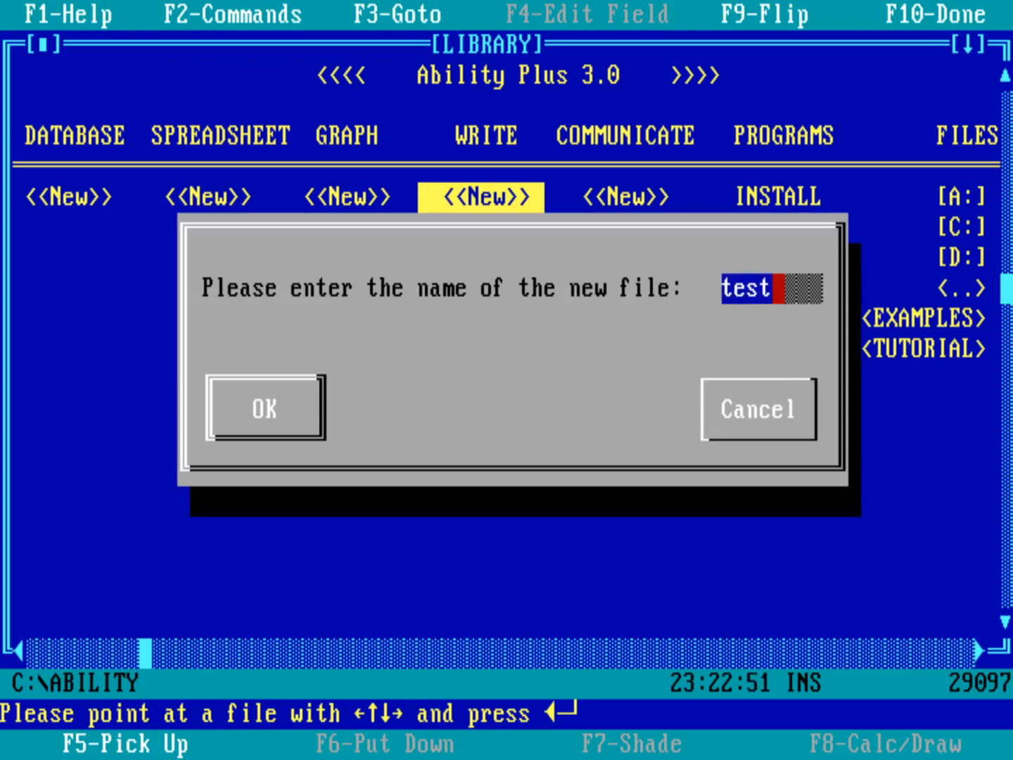
click(264, 408)
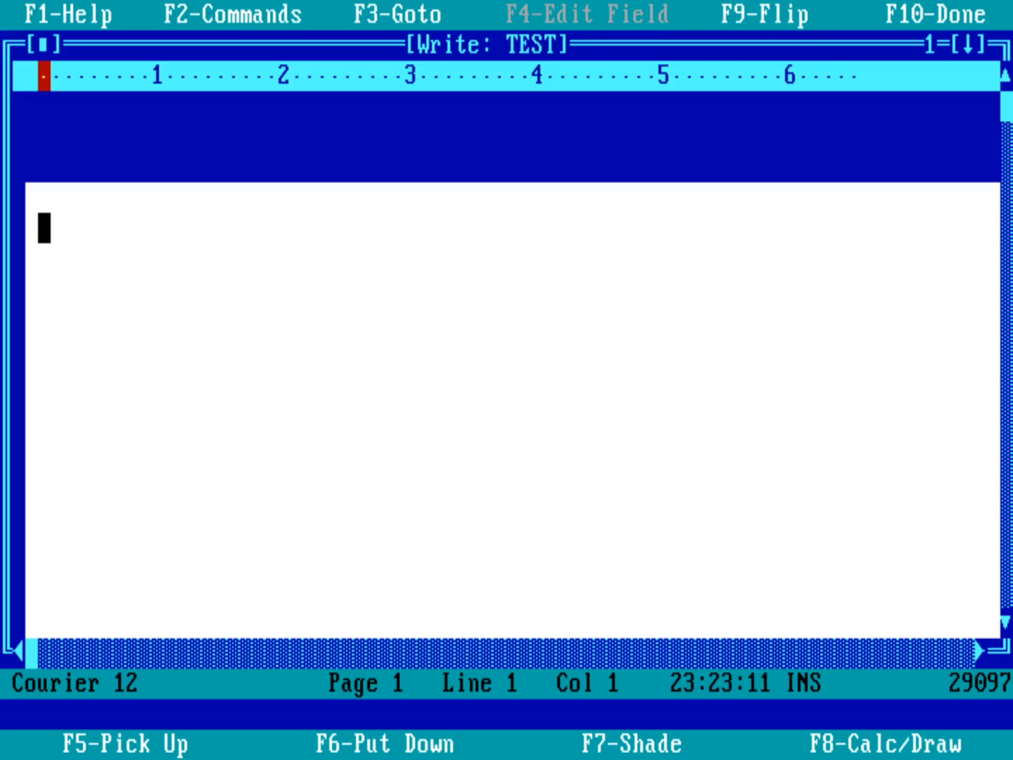
Step: Type the Ability Office Suite demonstration sentence and the text processing features sentence
text(This is)
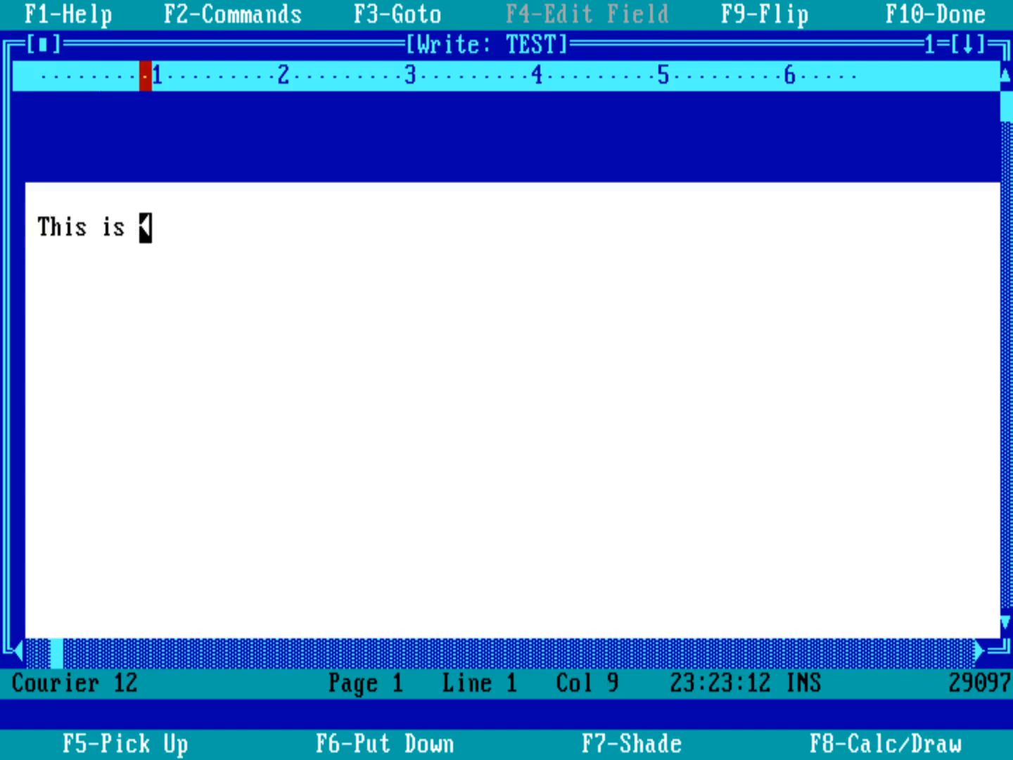
text(a dem,)
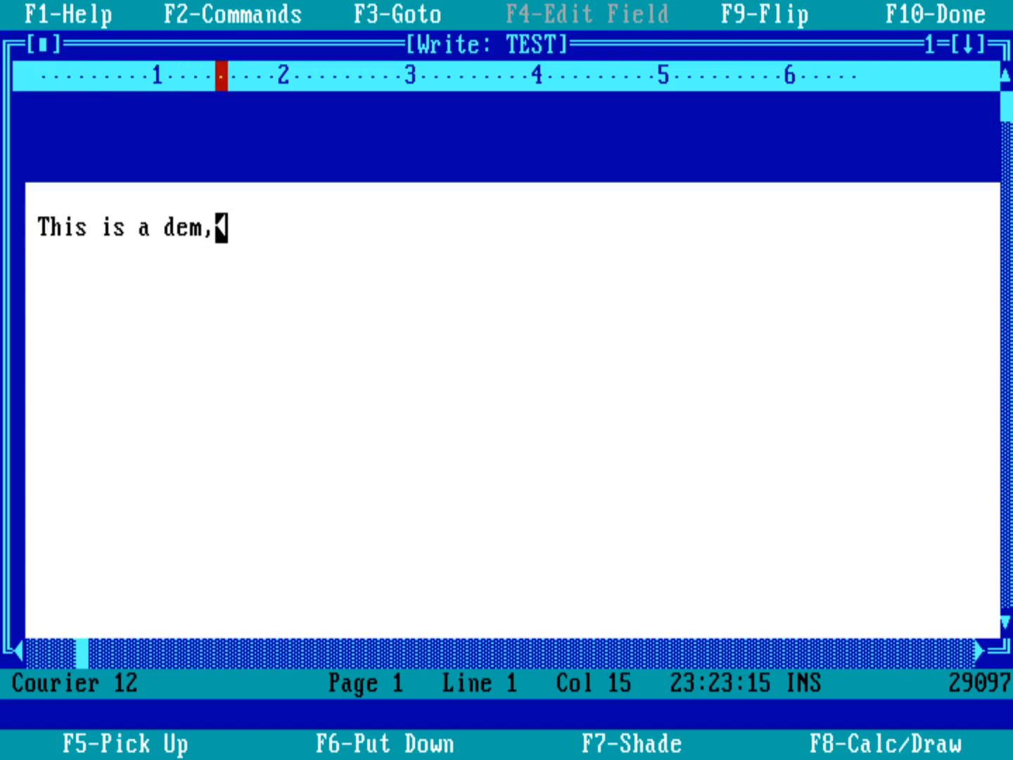
text(onstration of)
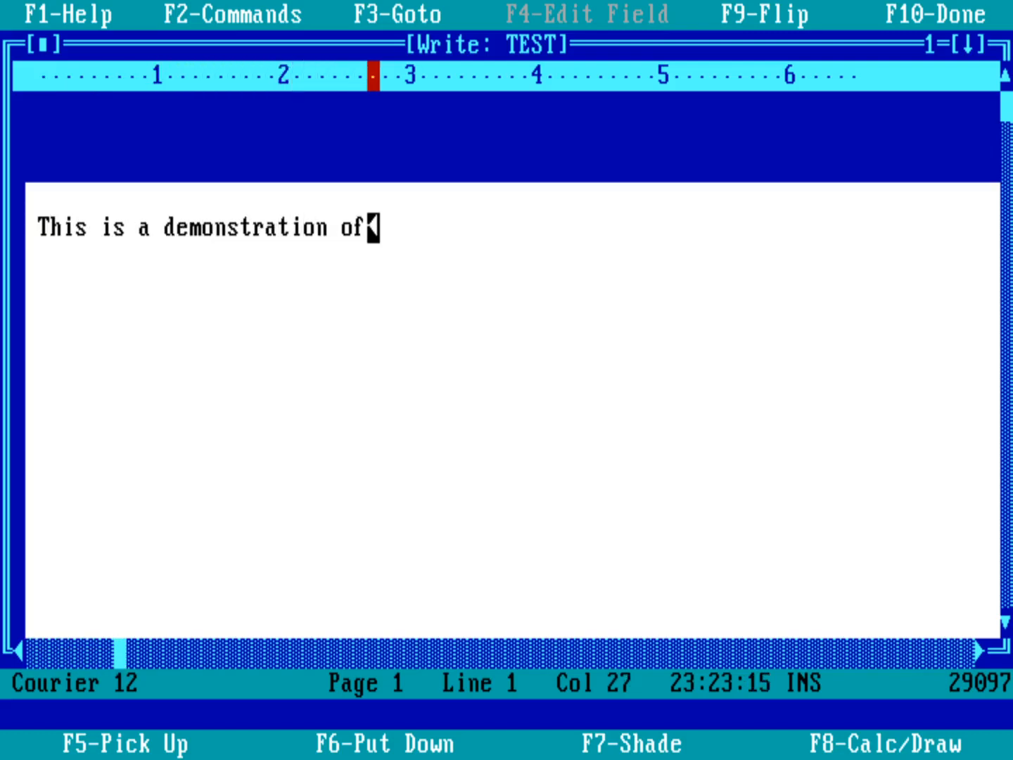
text(the Ability Office Suite.)
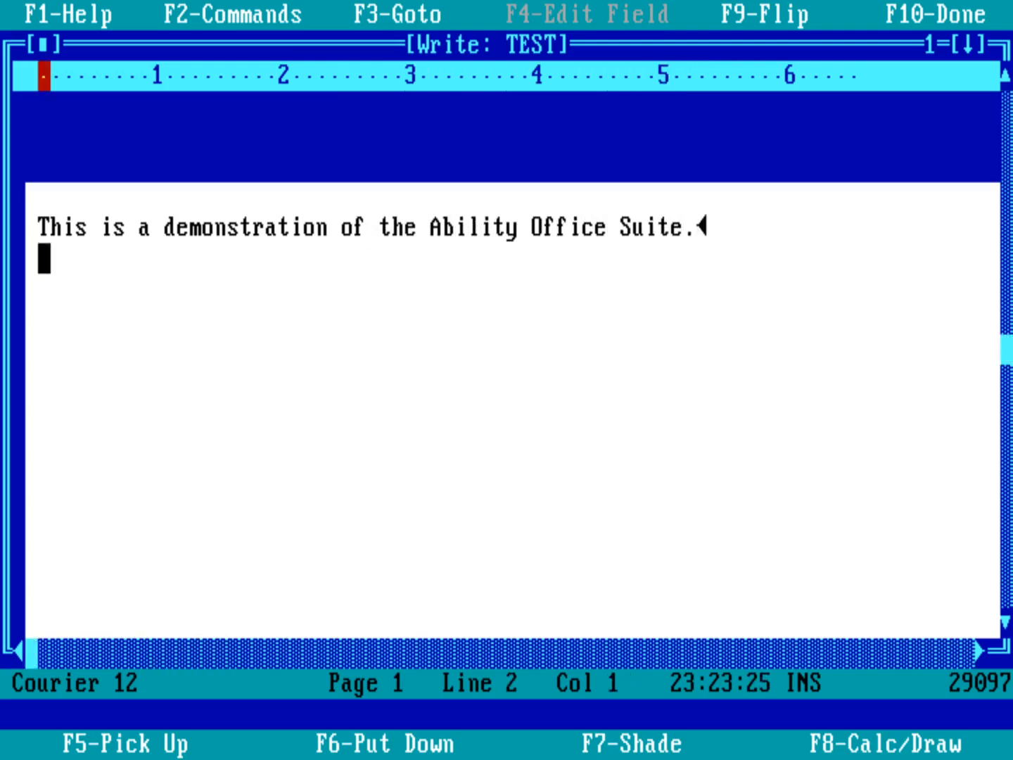
text(Abl)
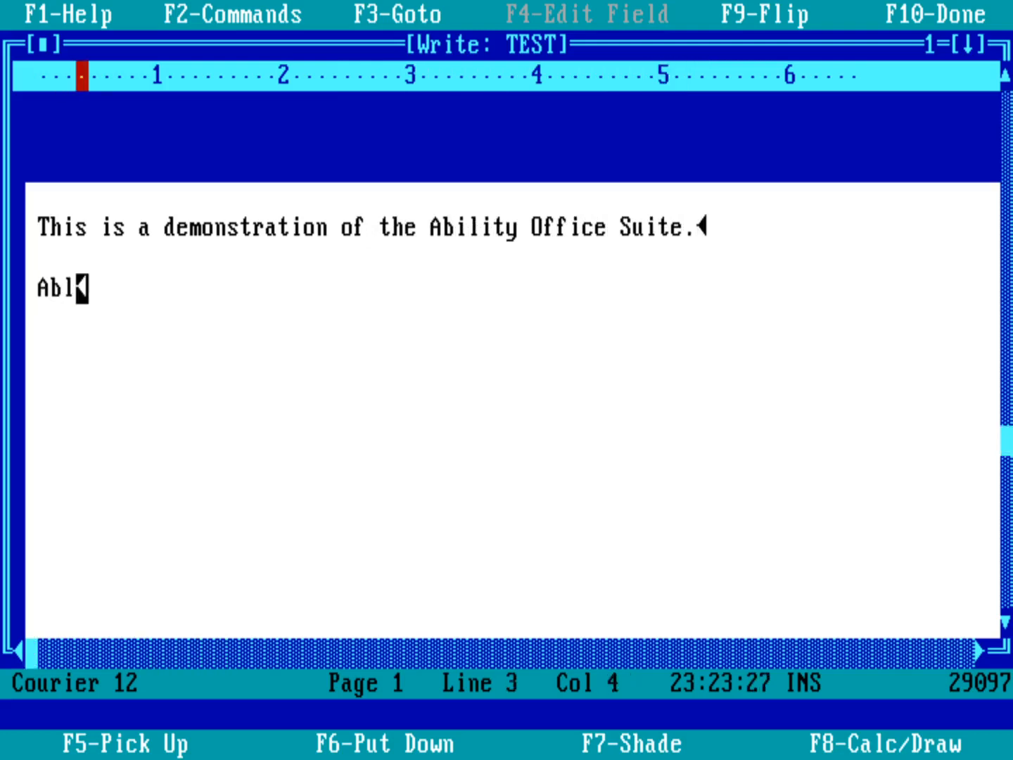
text(ility has several text proc)
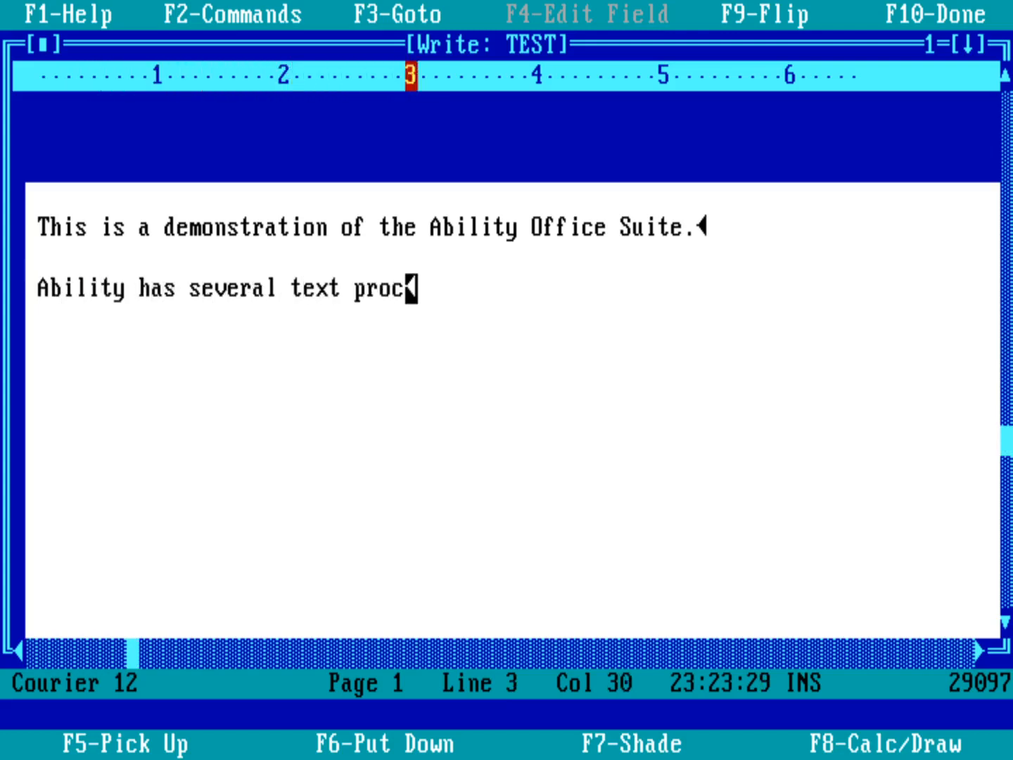
text(essing features)
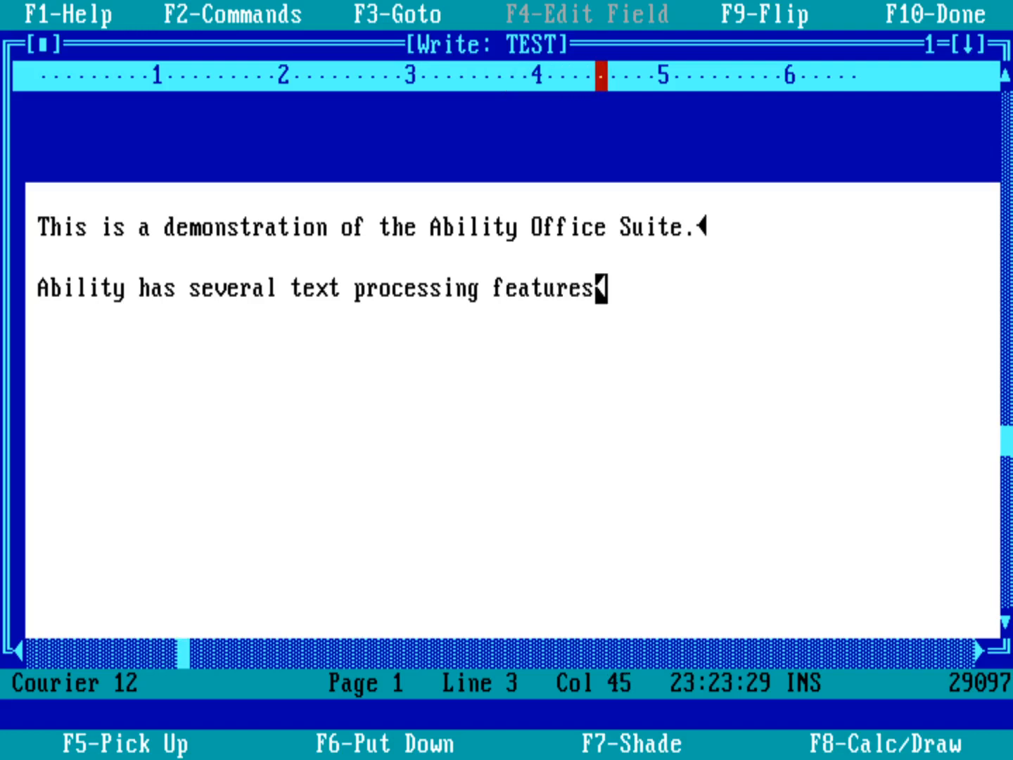
text(including bold text,)
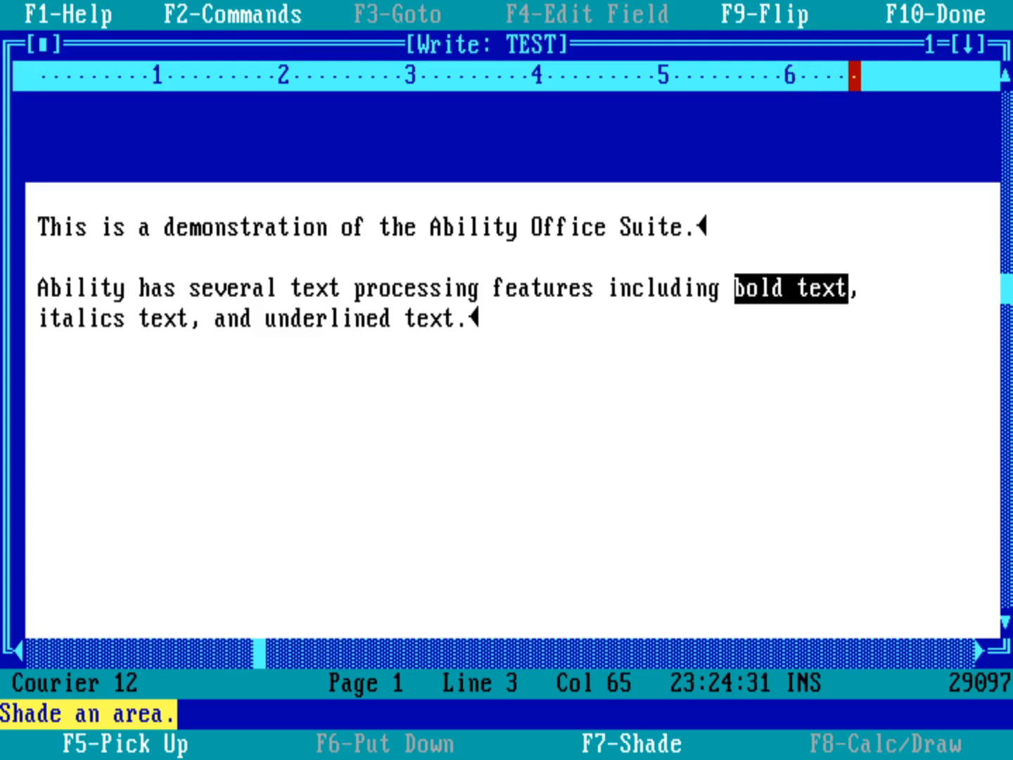
Step: Apply the Bold typestyle to the shaded words 'bold text'
click(233, 14)
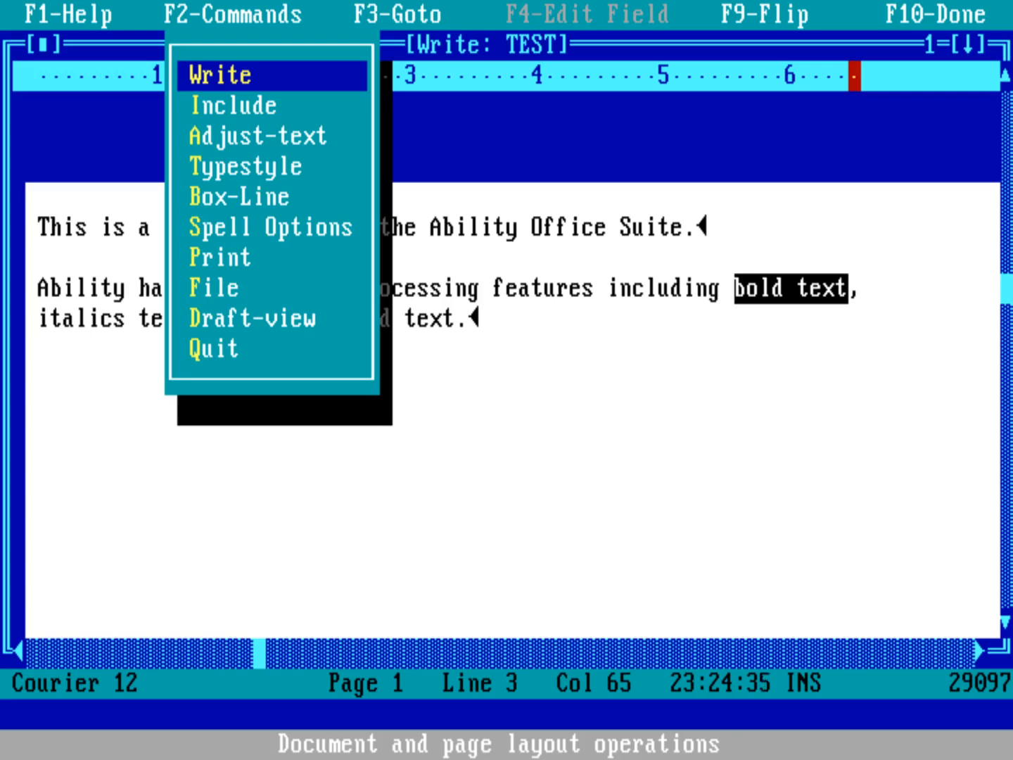
click(242, 166)
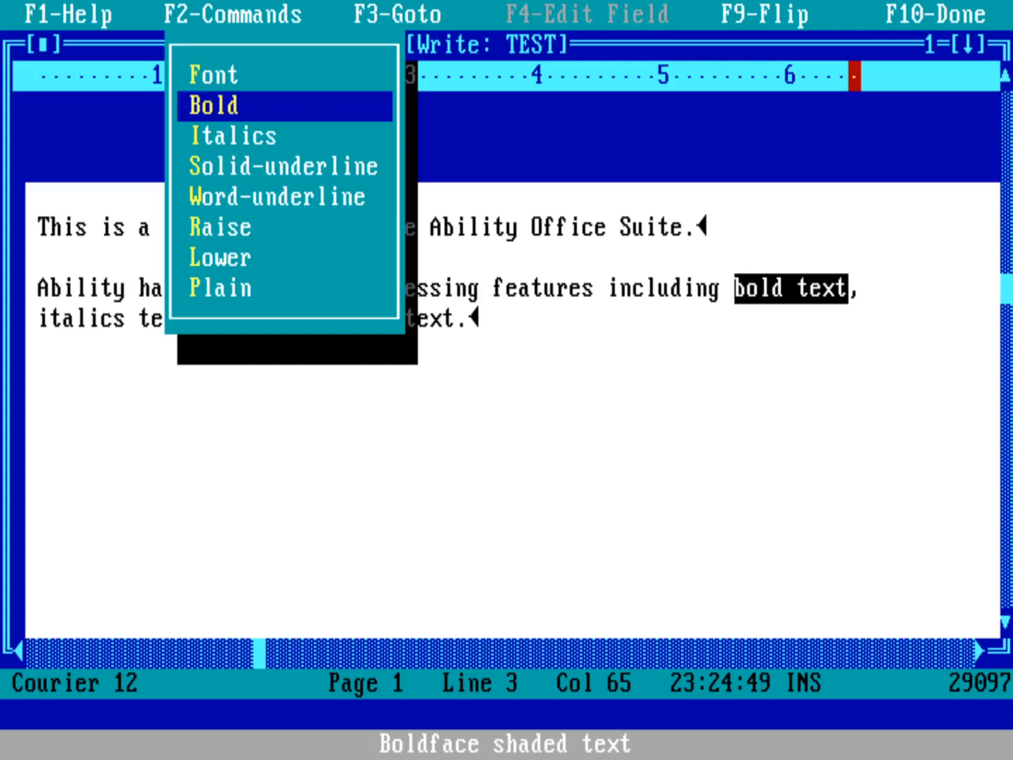
click(211, 105)
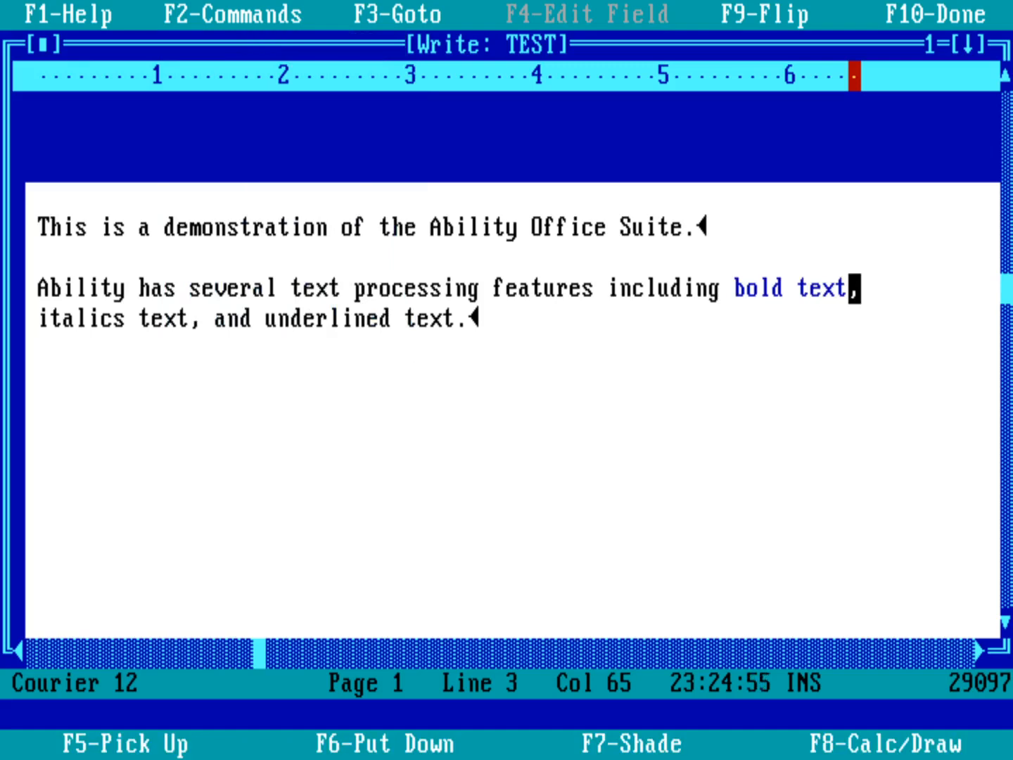
Step: Shade 'italics text' and open the Typestyle options to make it italic
key(Down)
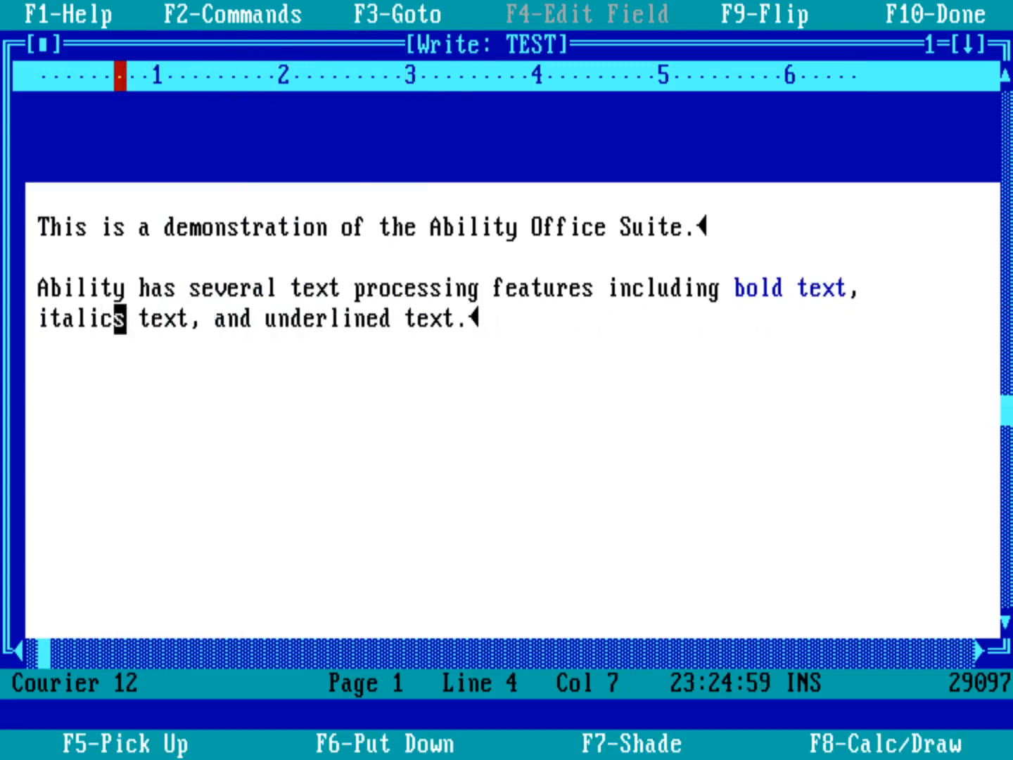
key(Home)
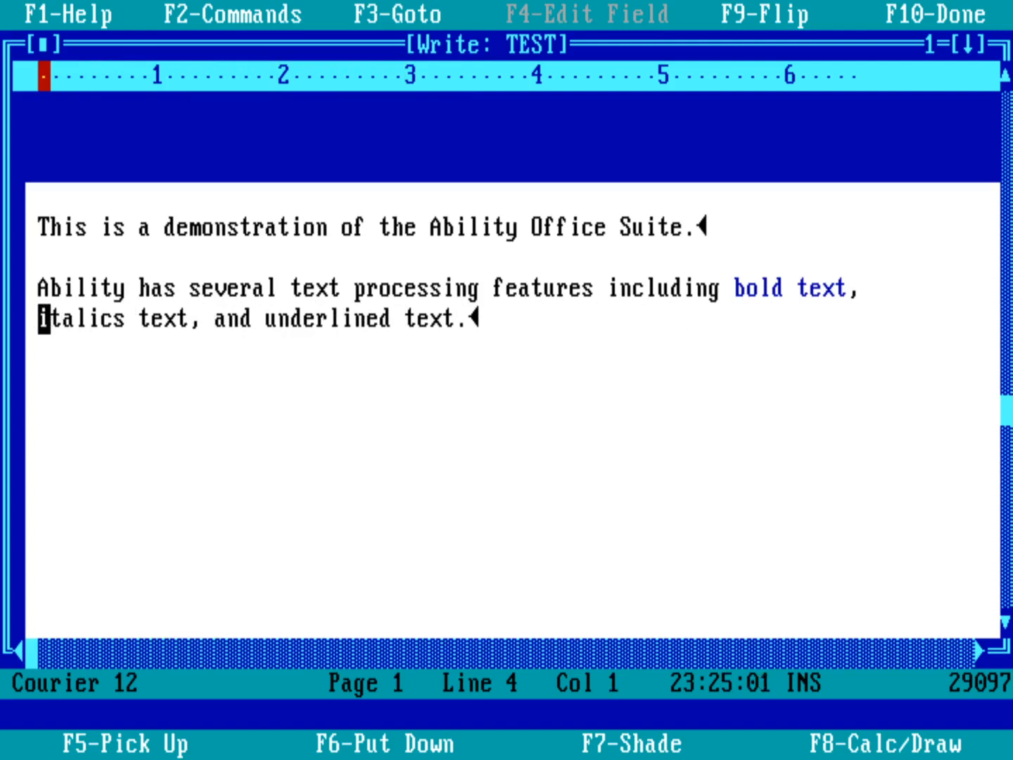
key(f7)
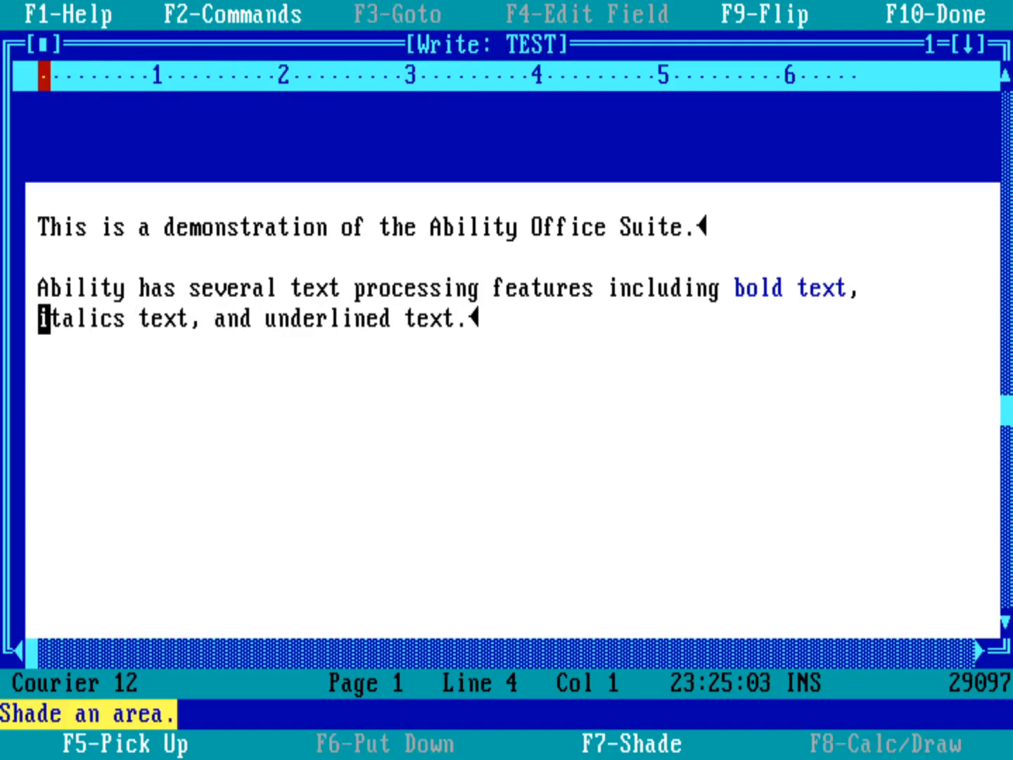
double_click(87, 318)
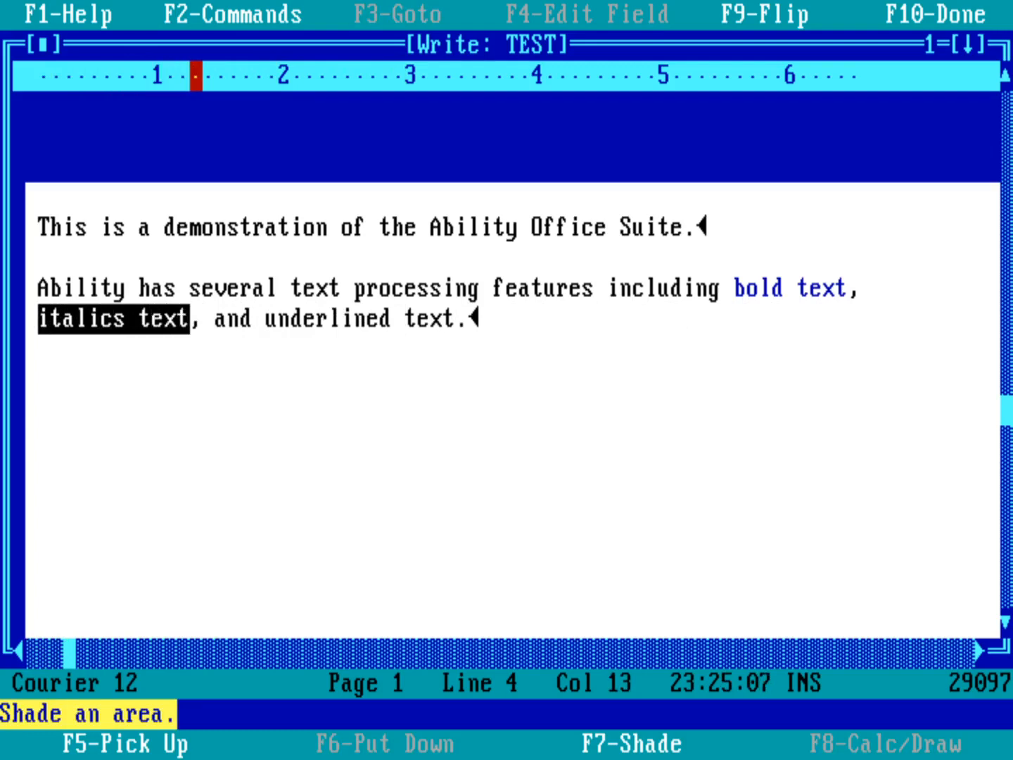
click(232, 14)
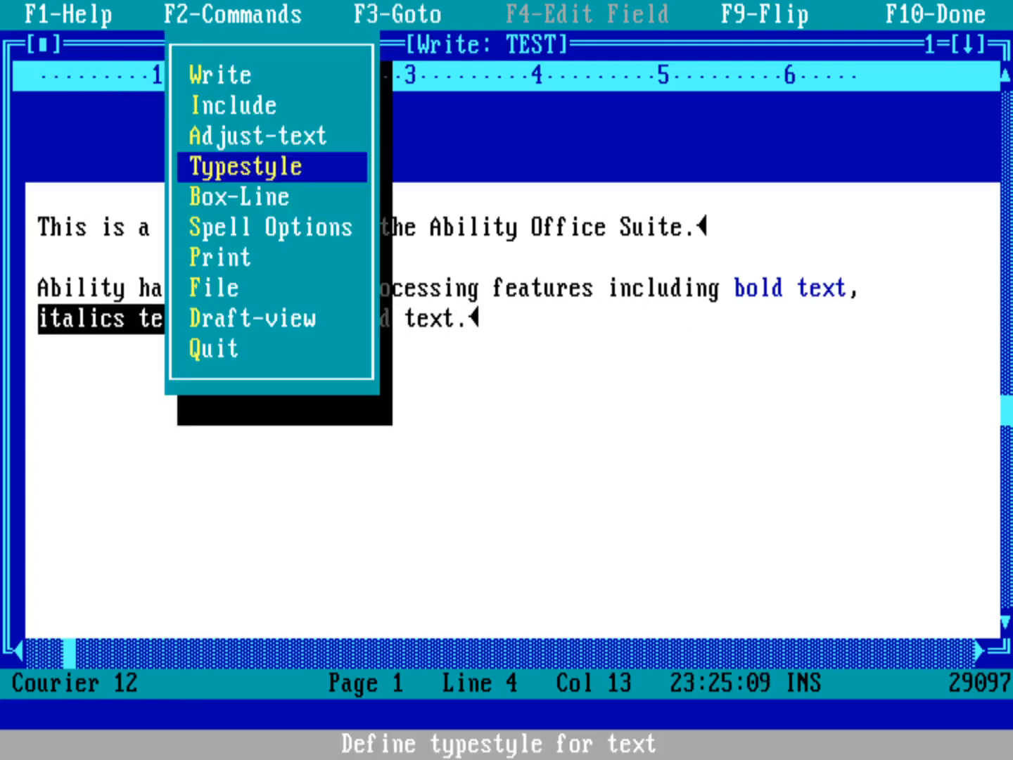
click(244, 166)
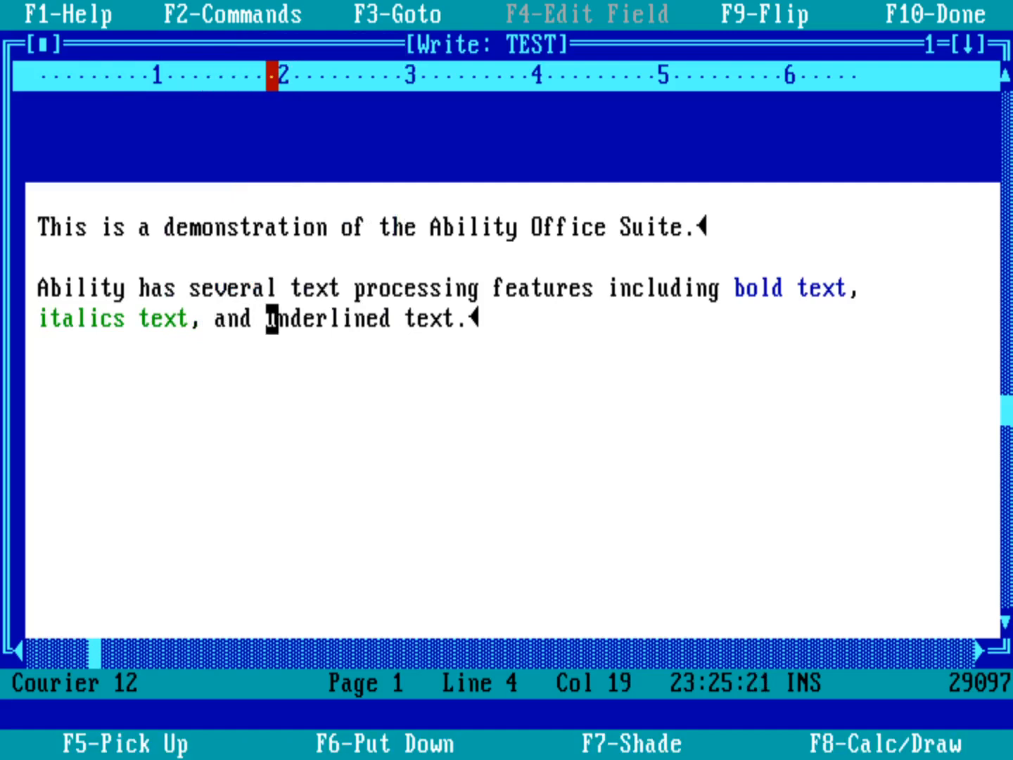
Step: Shade 'underlined text' and apply the Word-underline typestyle
click(631, 744)
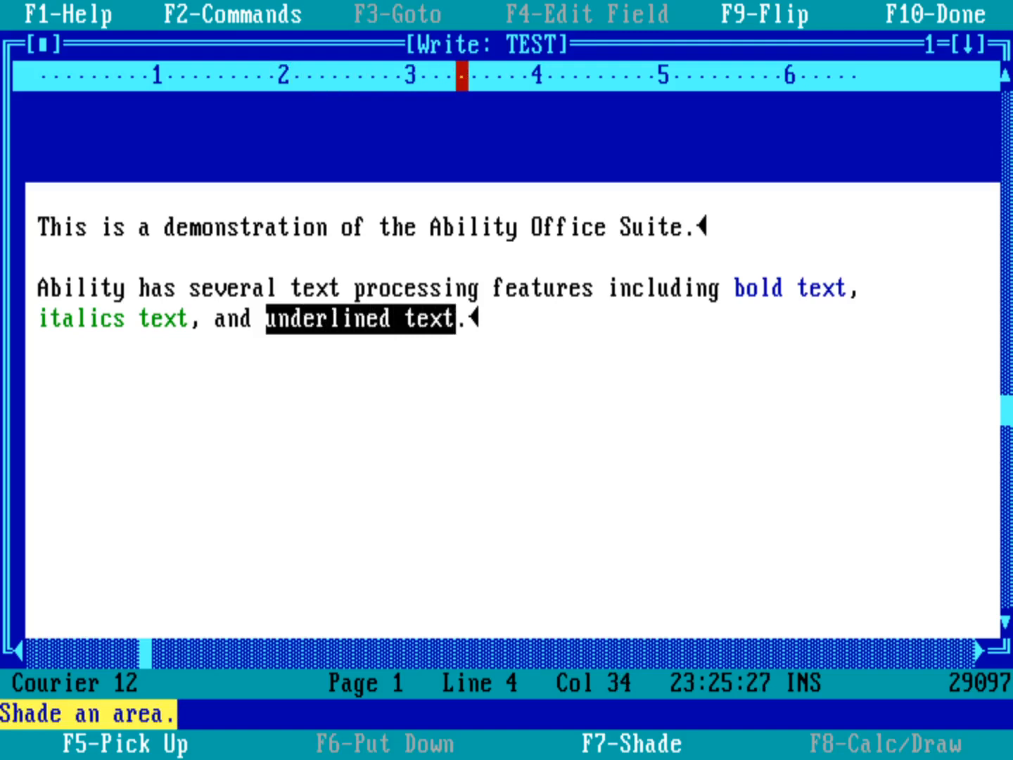
click(233, 14)
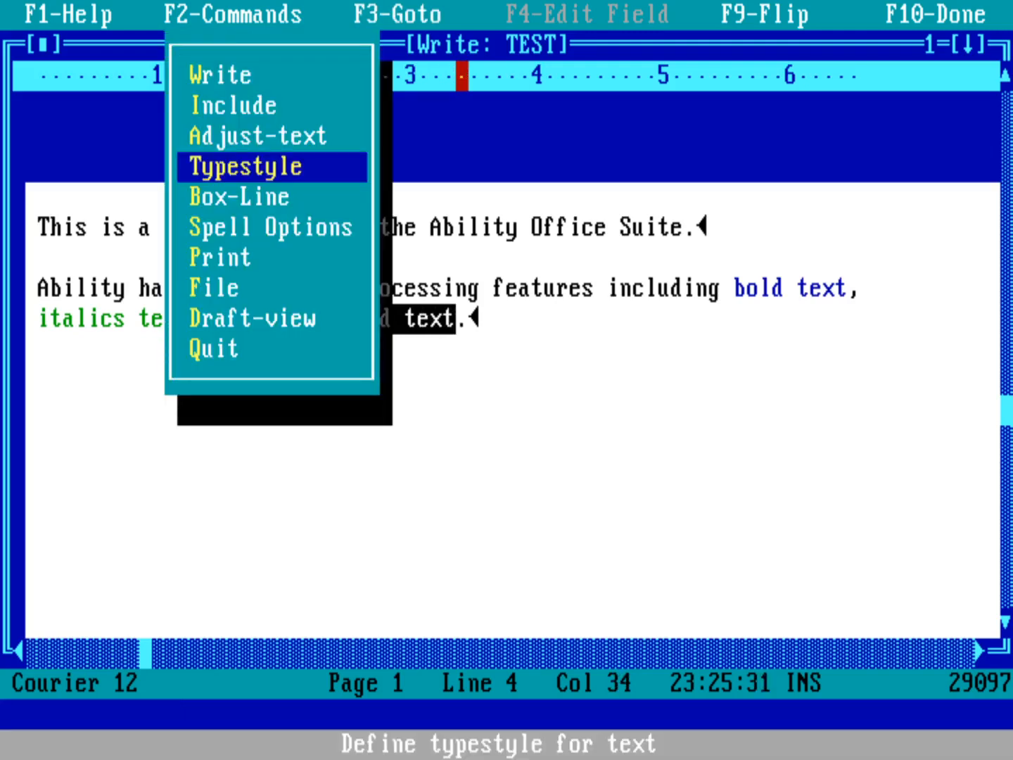
click(245, 166)
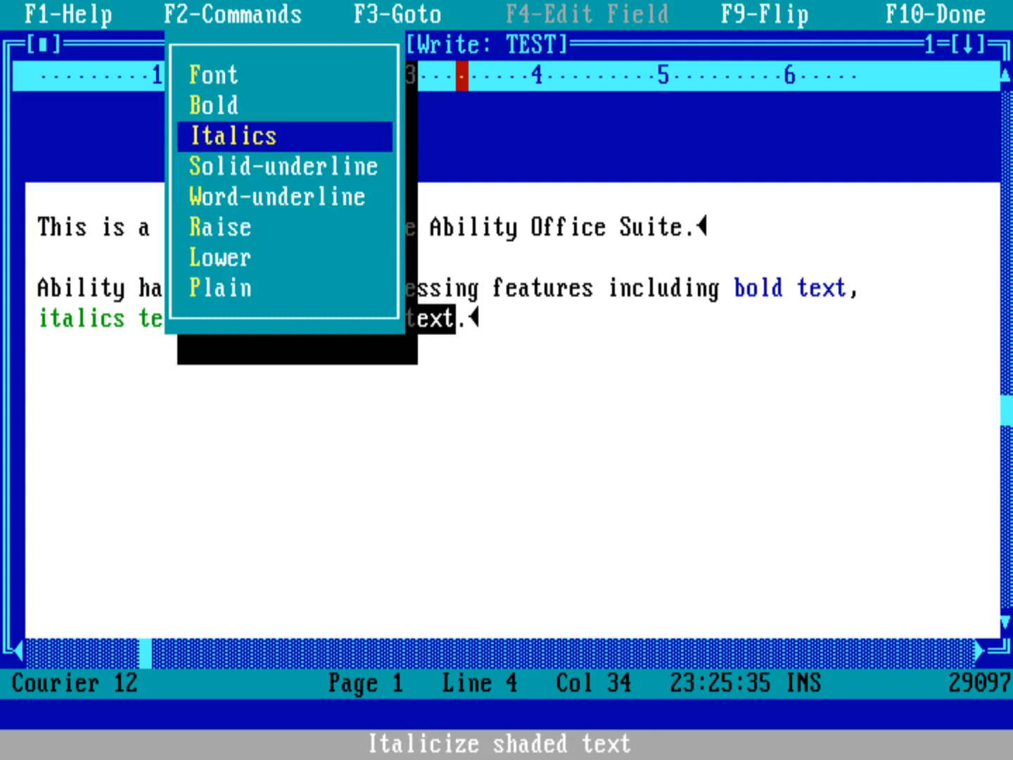
key(Down)
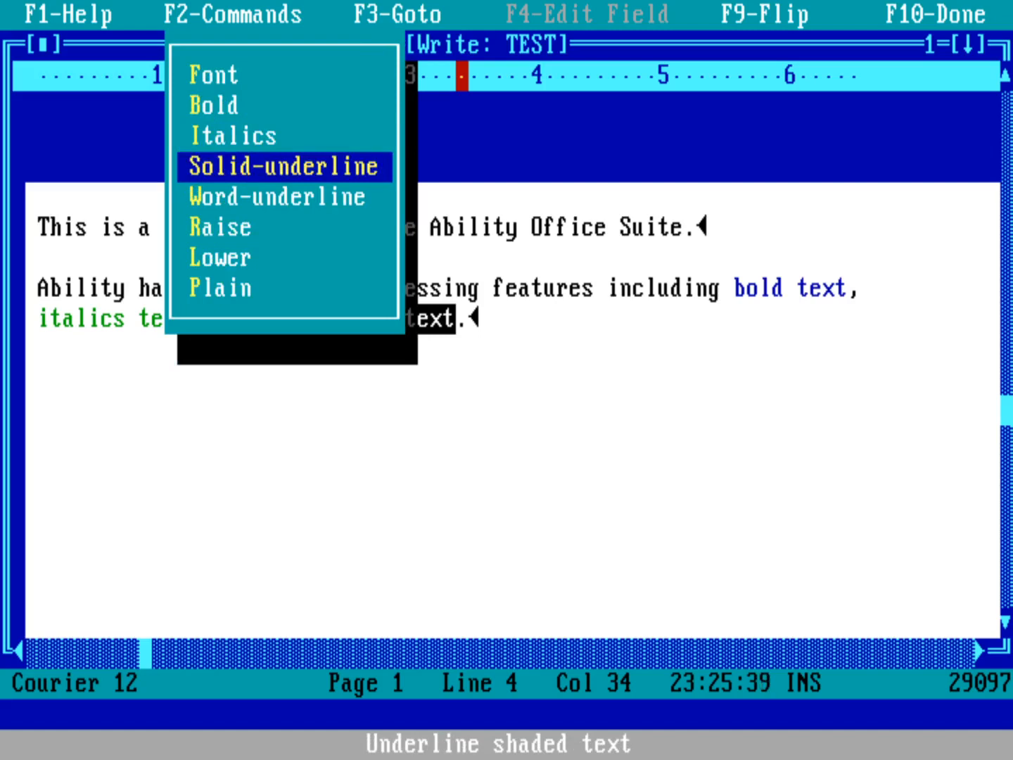
key(Down)
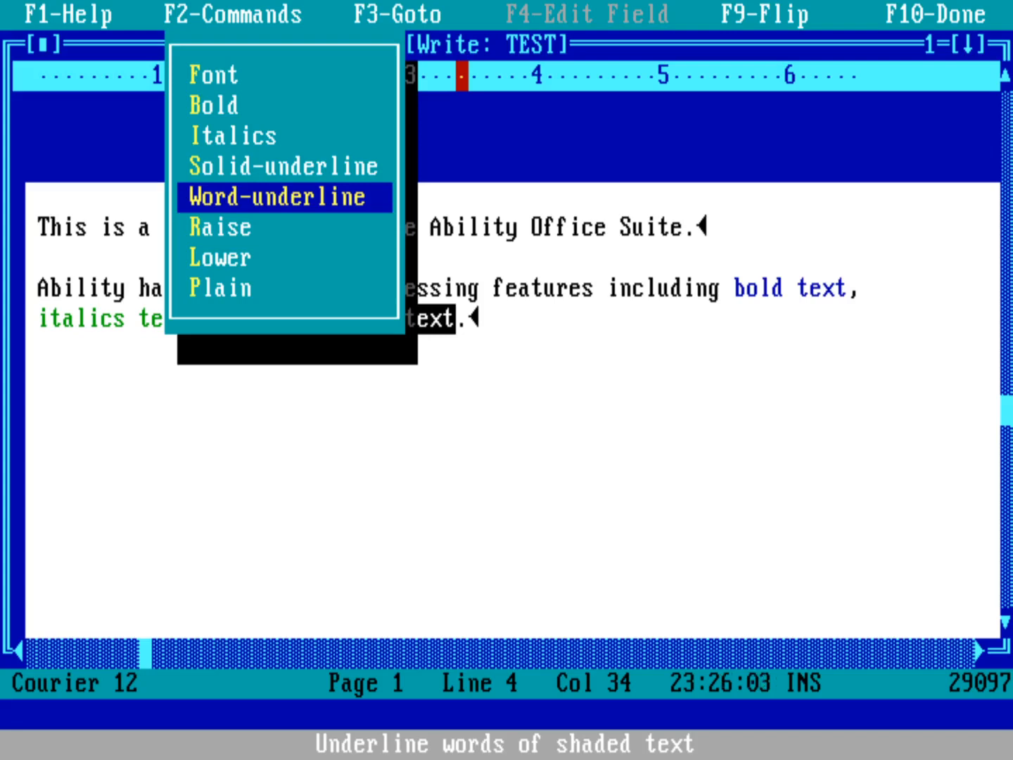
click(278, 197)
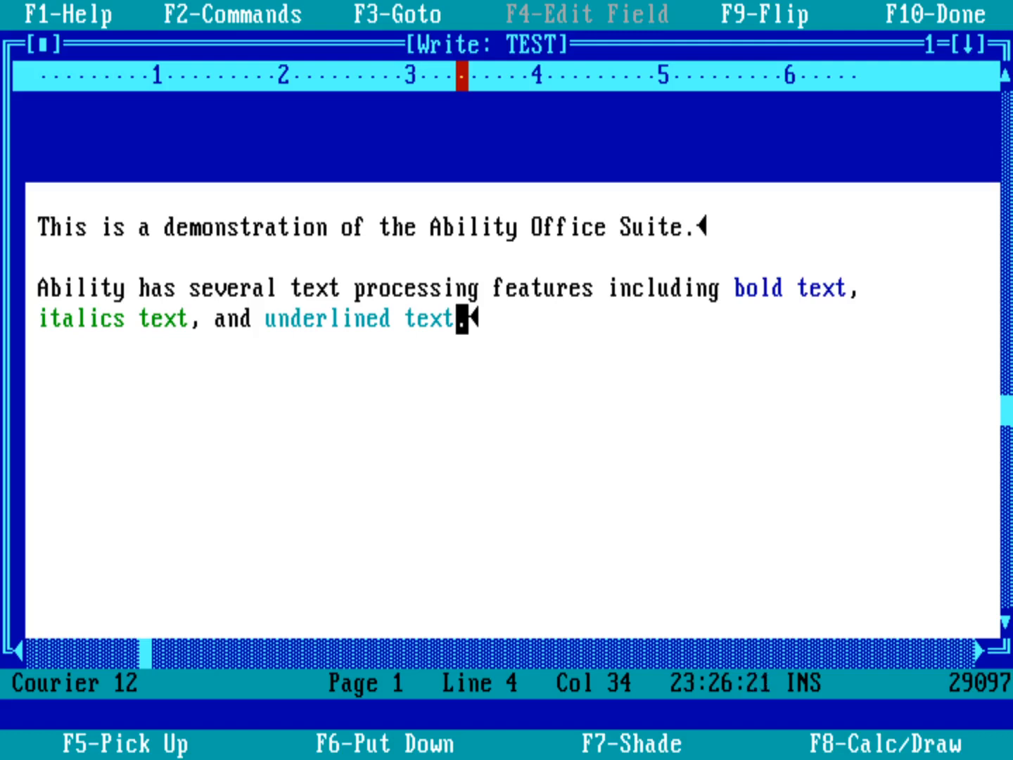
Step: Print TEST, then close it with F10-Done, answering Yes to save changes
click(232, 14)
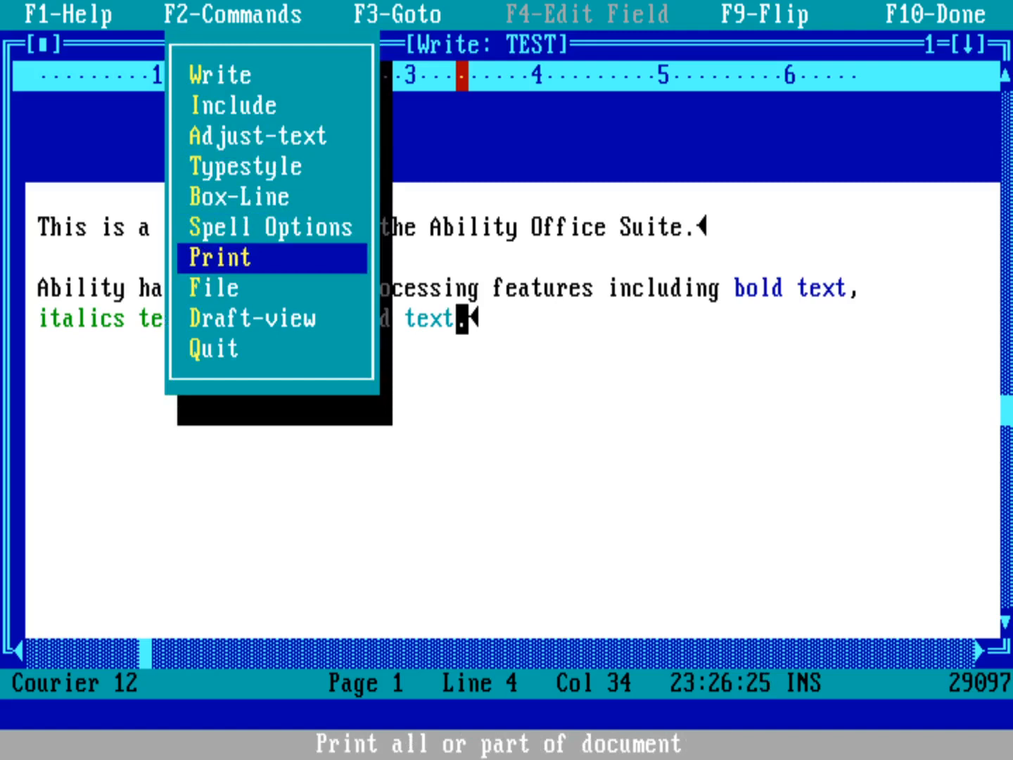
click(220, 257)
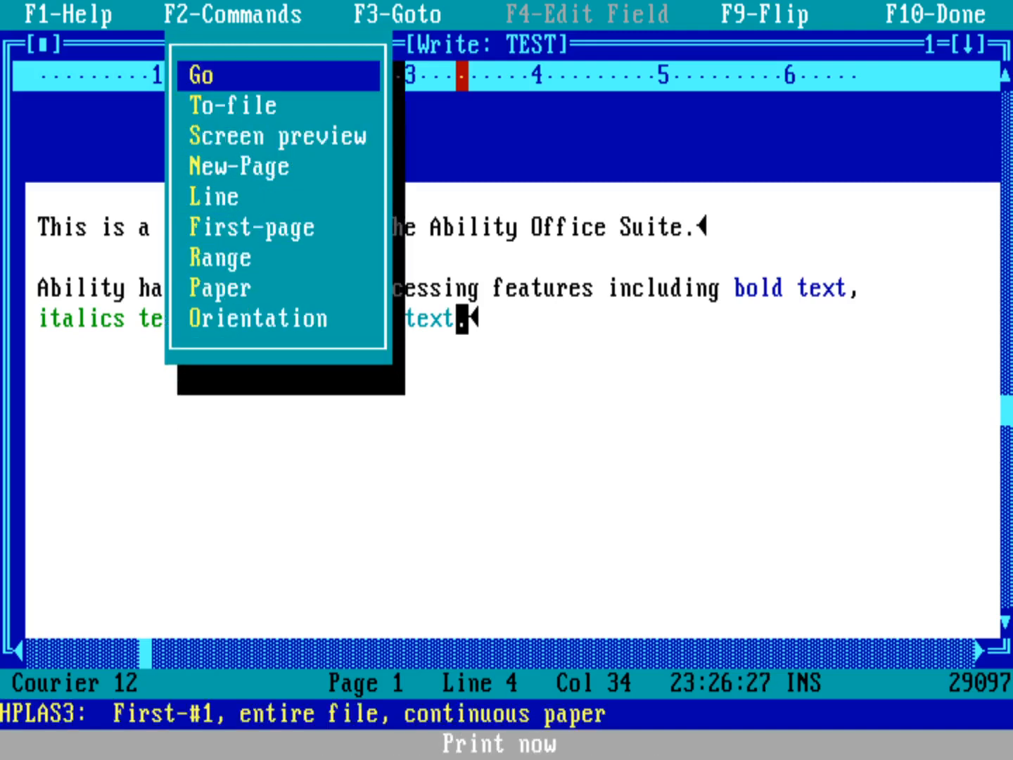
mouse_move(277, 136)
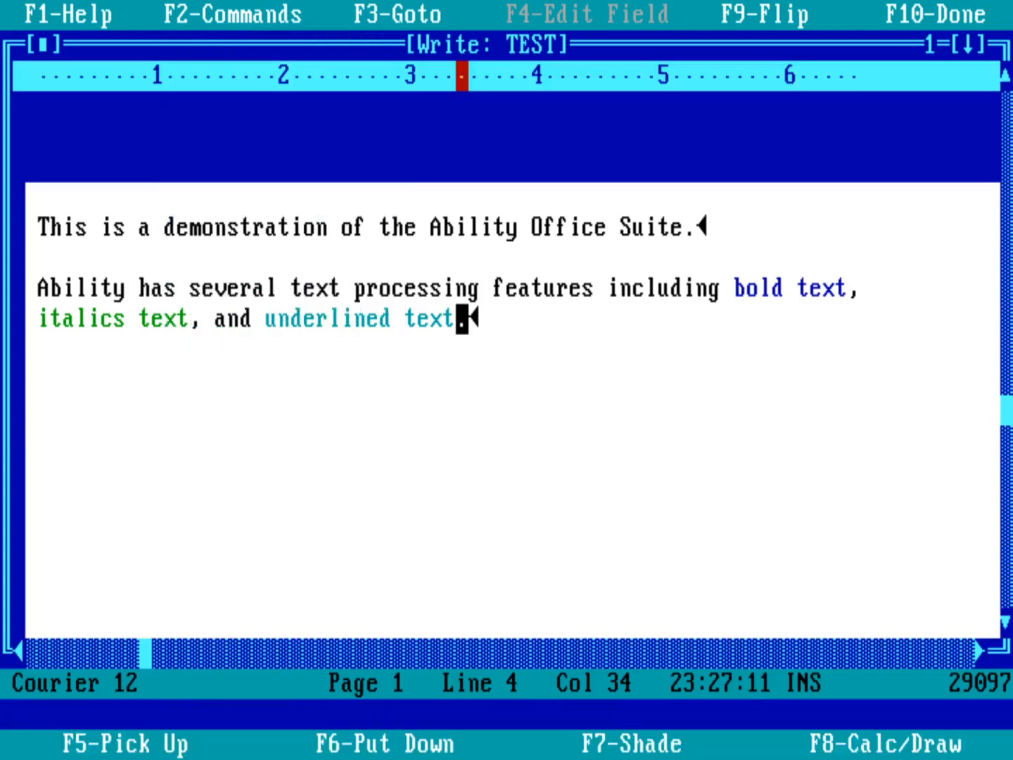
click(935, 14)
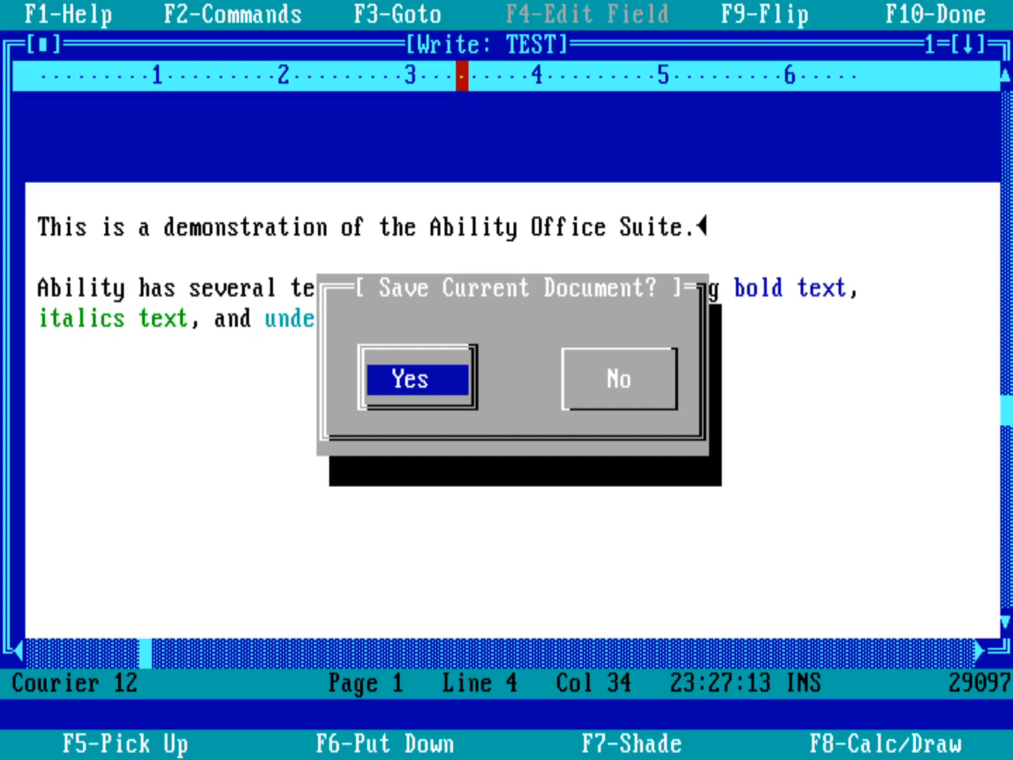
click(416, 379)
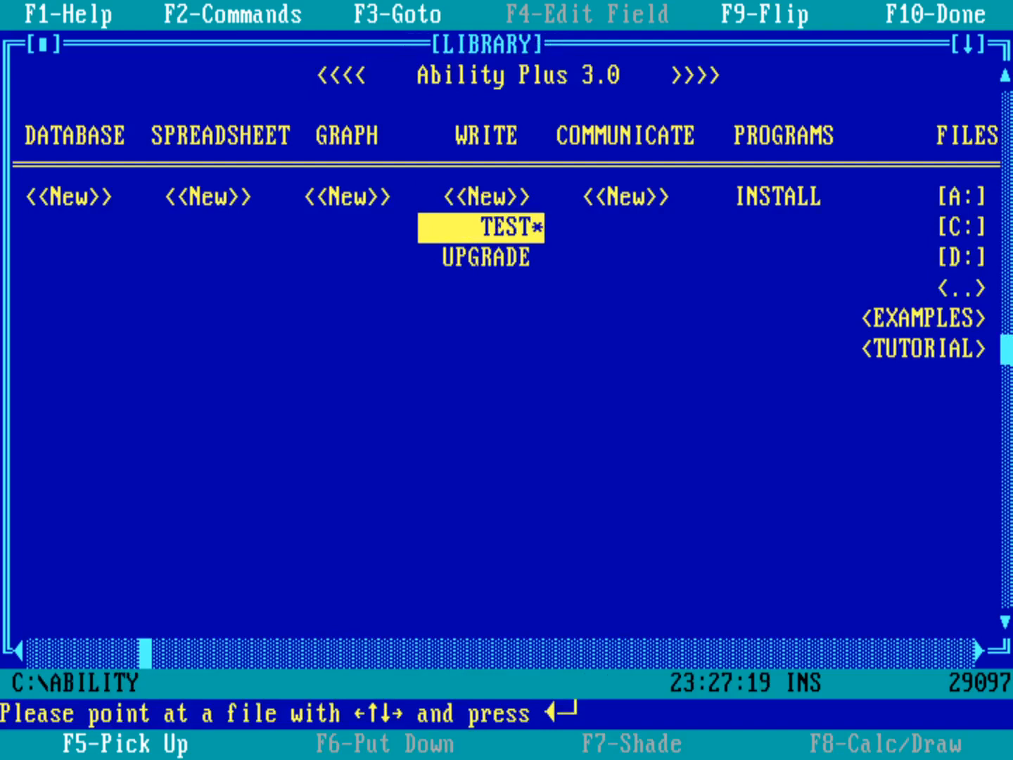
Step: Select UPGRADE under WRITE in the Library and bring up its print commands
key(Down)
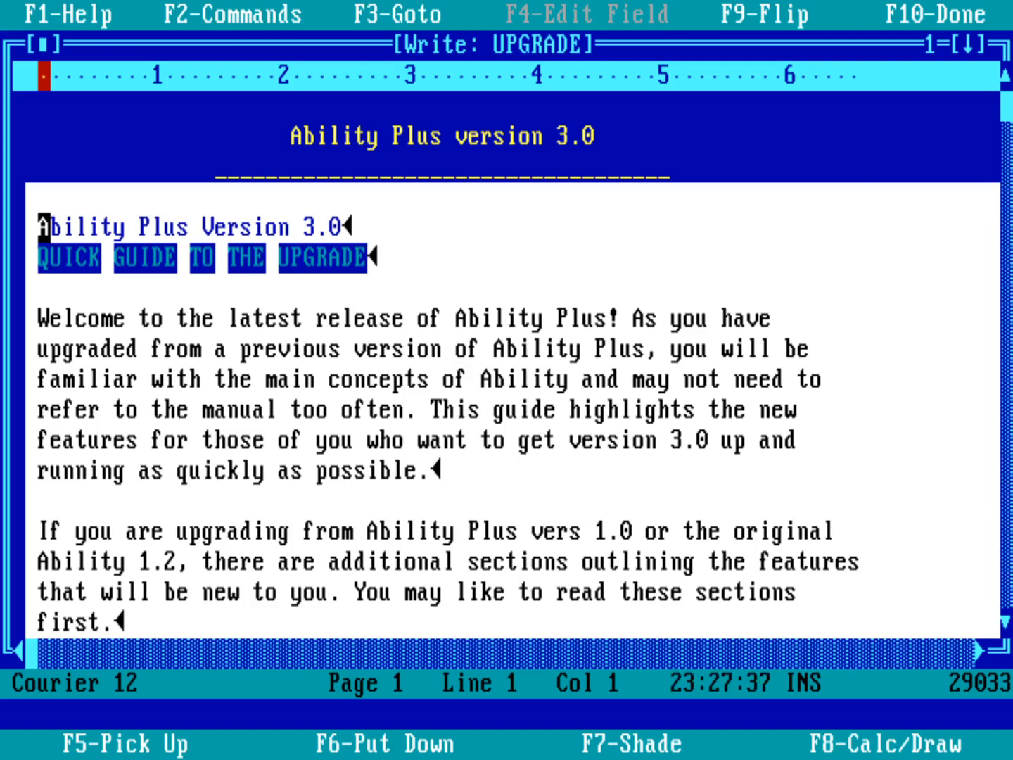
click(232, 14)
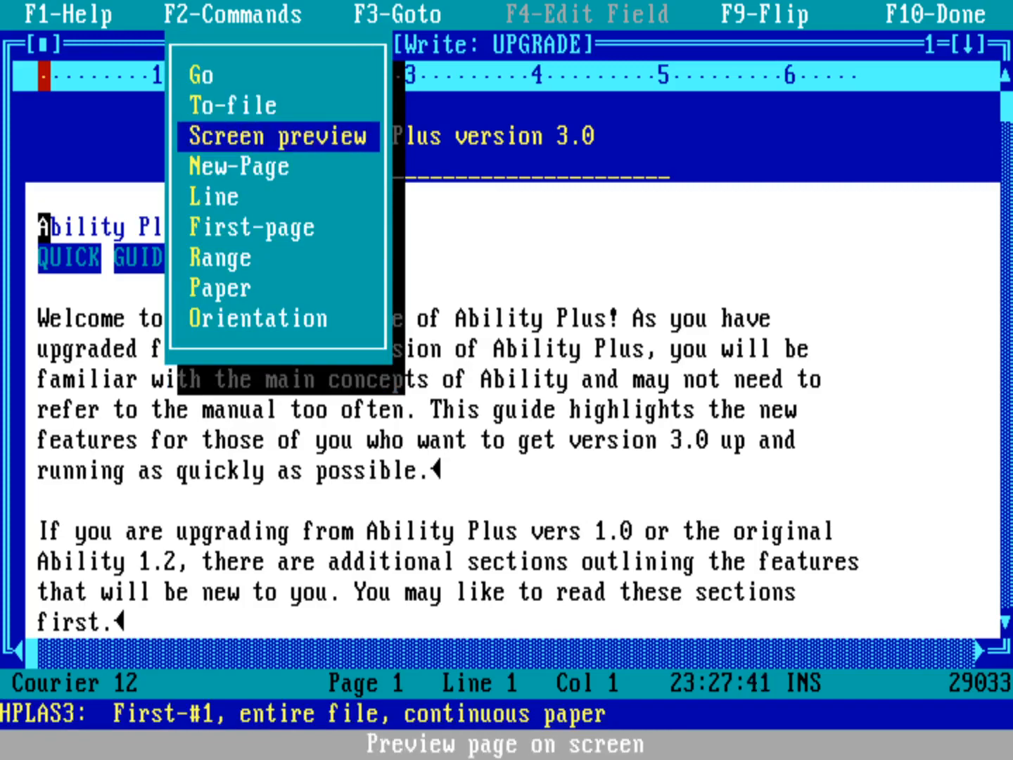
click(279, 136)
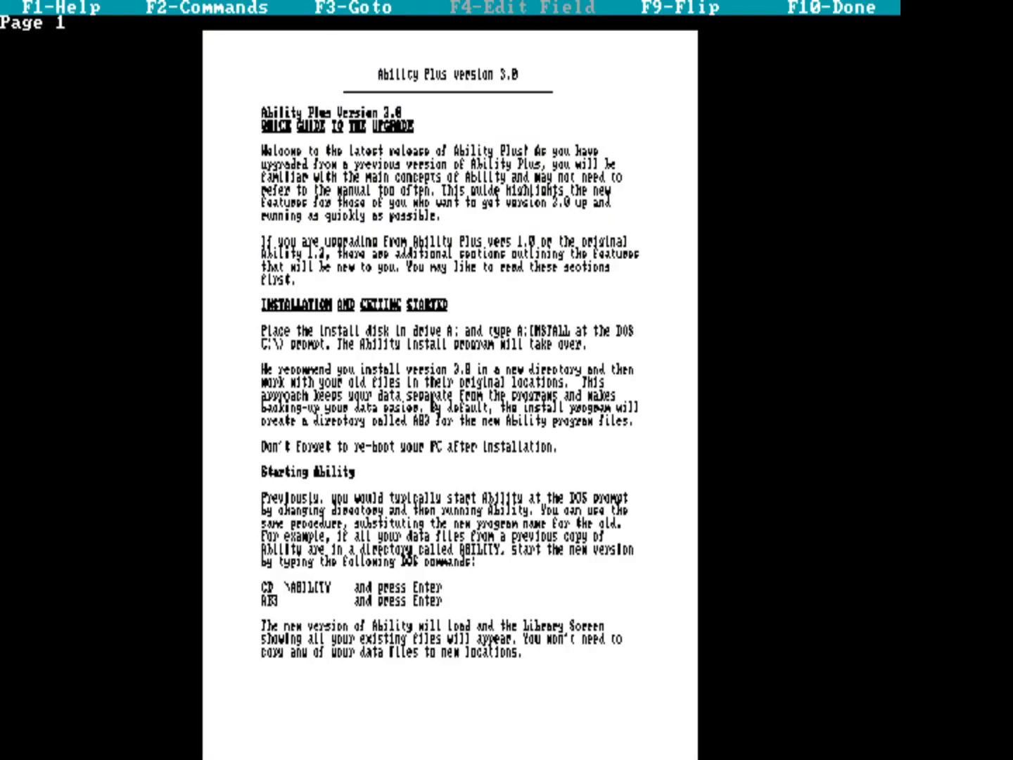
click(232, 14)
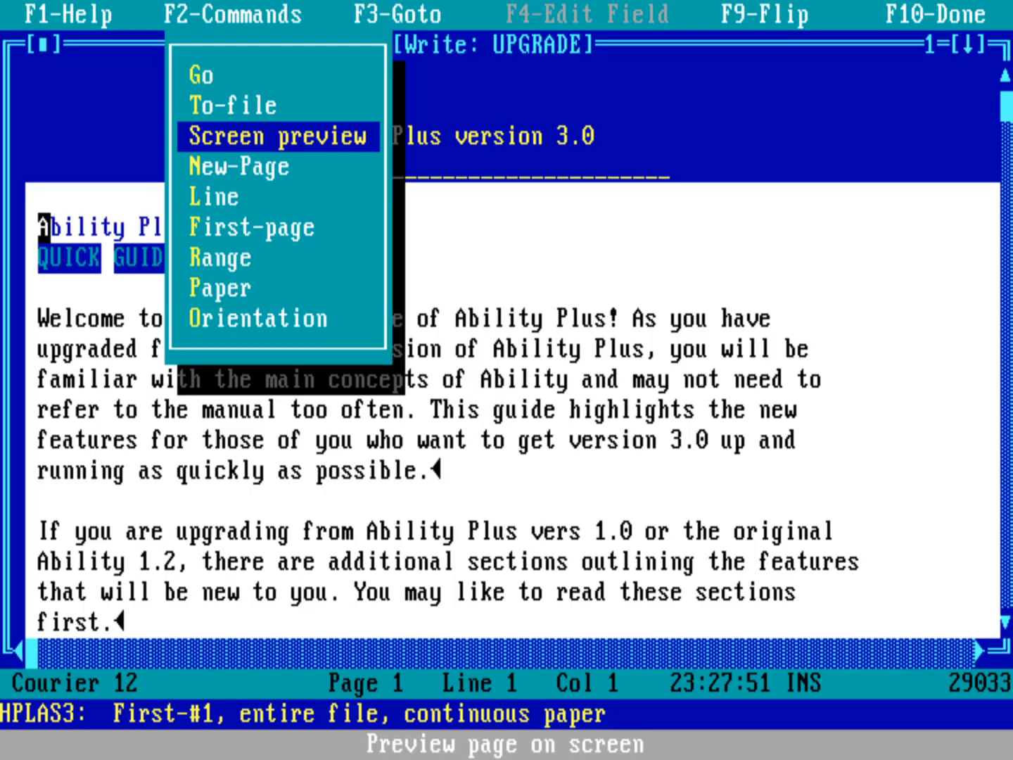
click(279, 136)
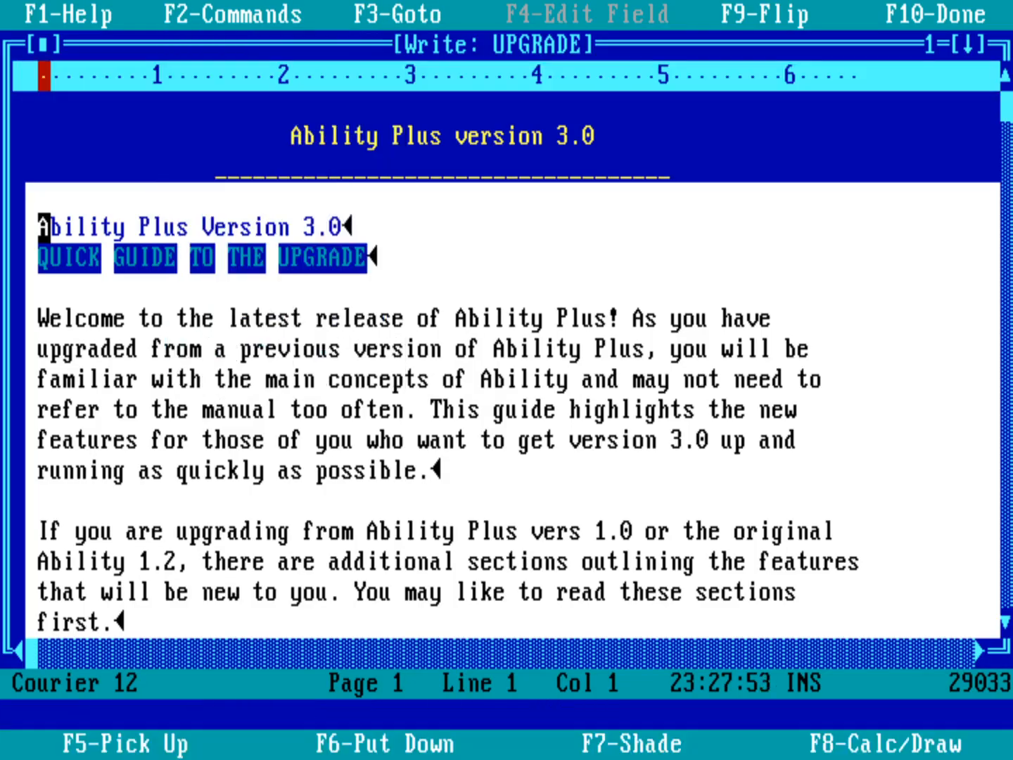
key(F10)
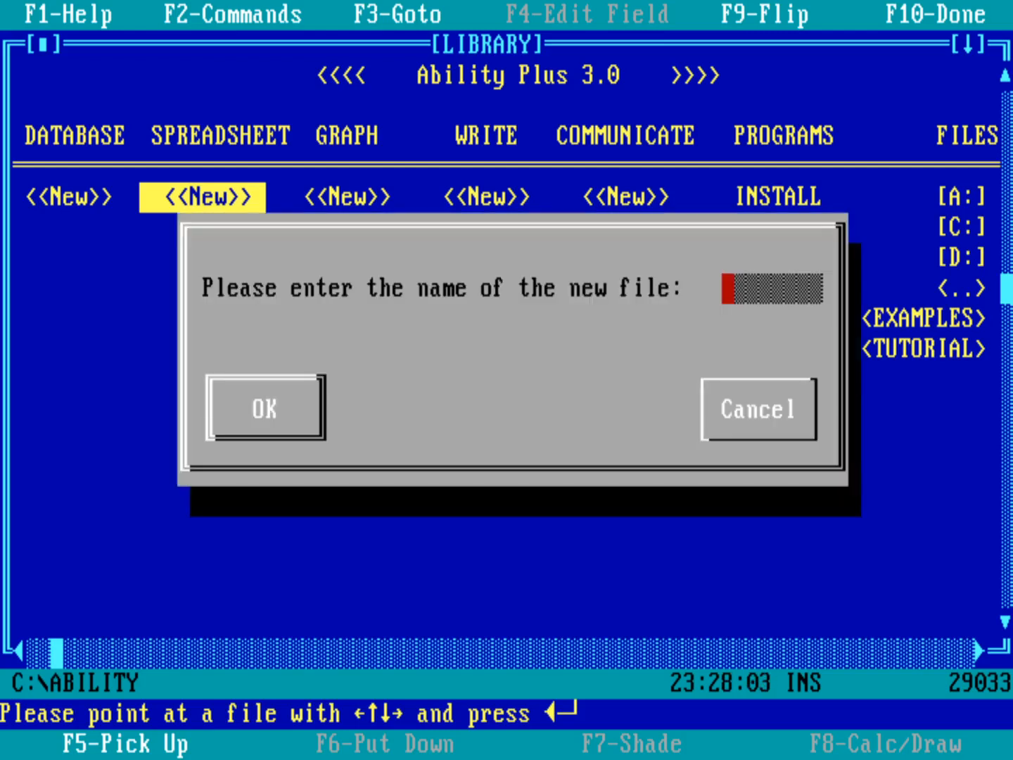
Step: Enter DEMO as the name of the new spreadsheet
text(de)
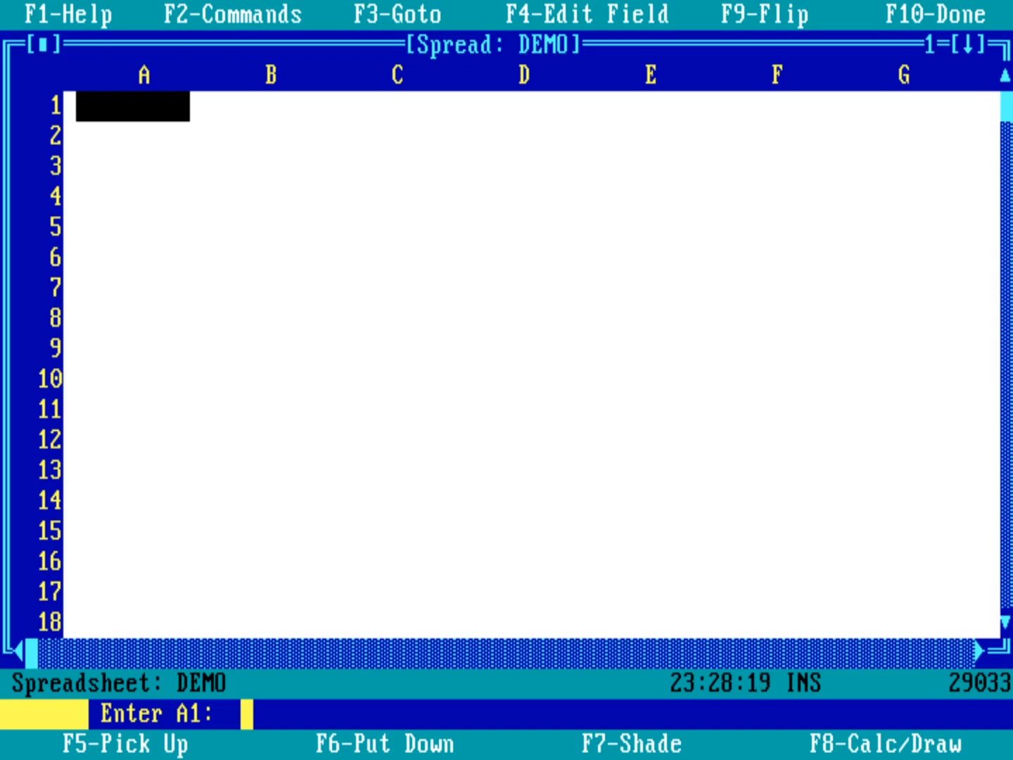
Step: Enter the final numbers 2 and 9, then type the 'Sum' label beside the column
text(2)
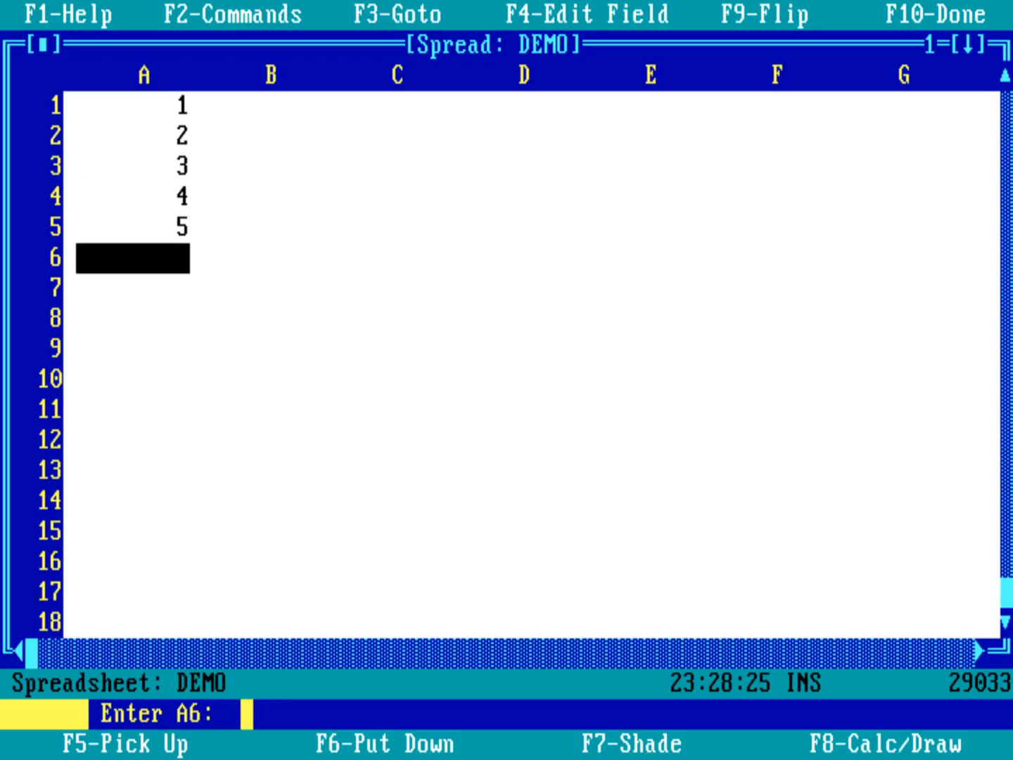
text(9)
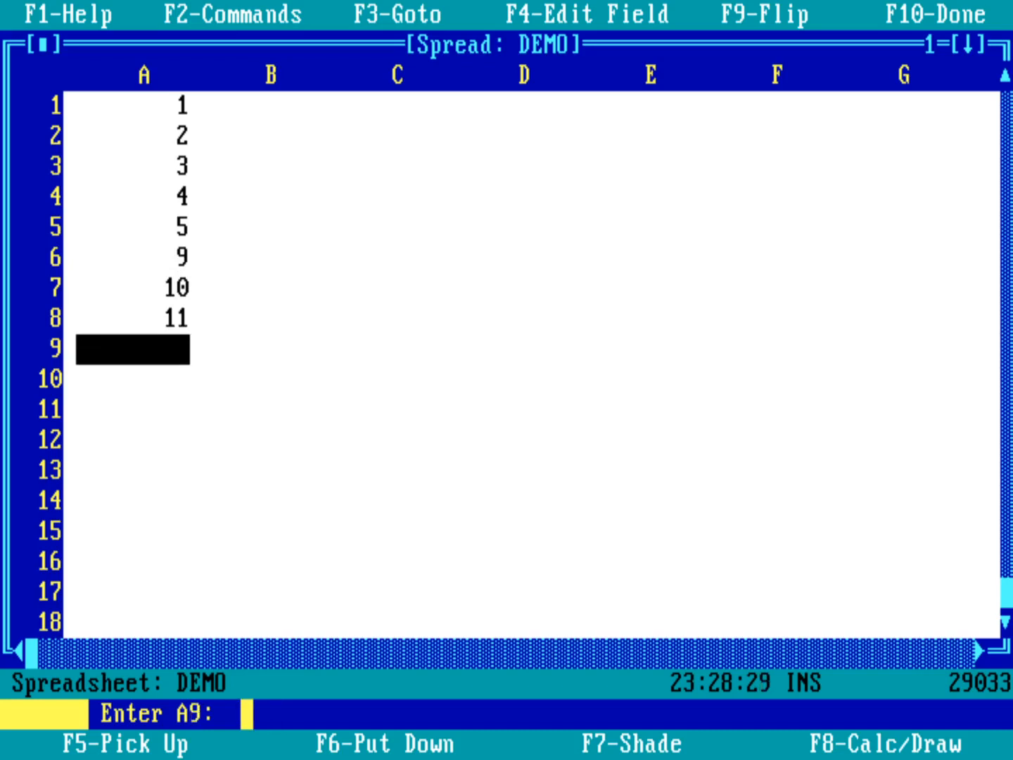
key(Up)
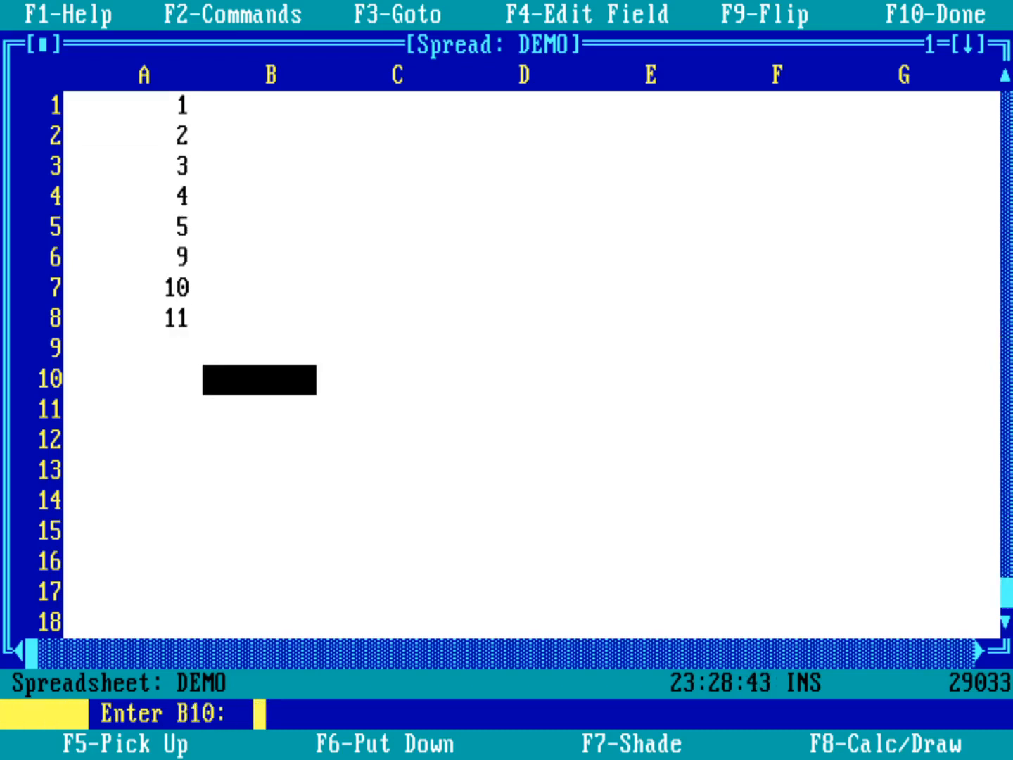
text(S)
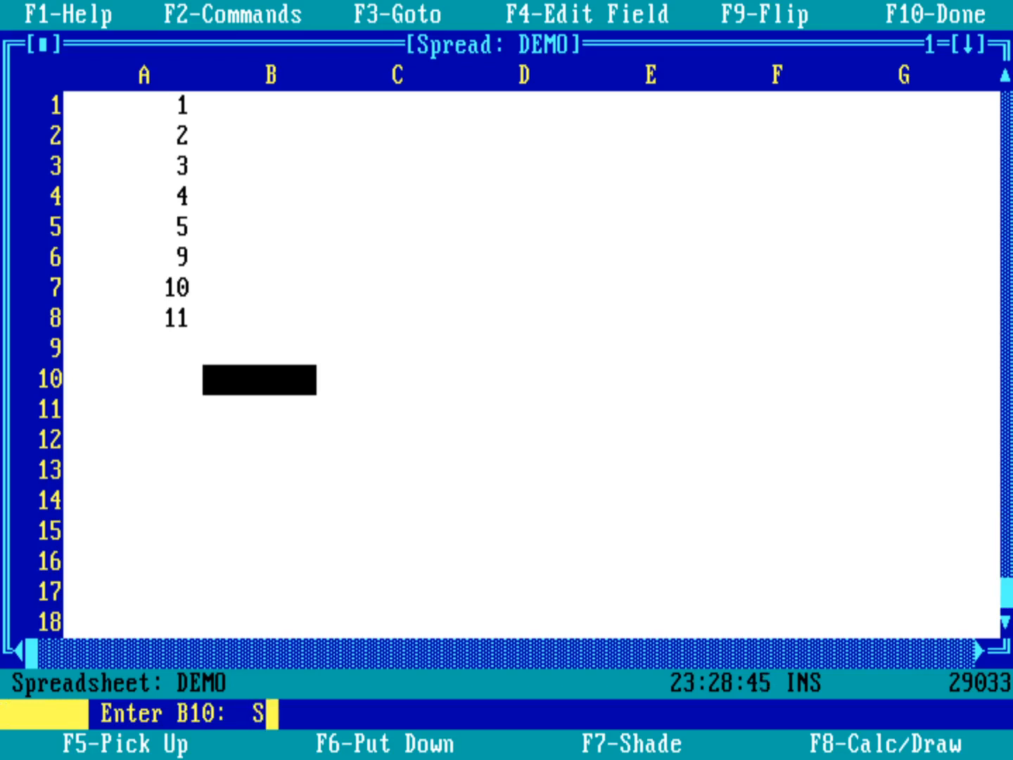
text(um)
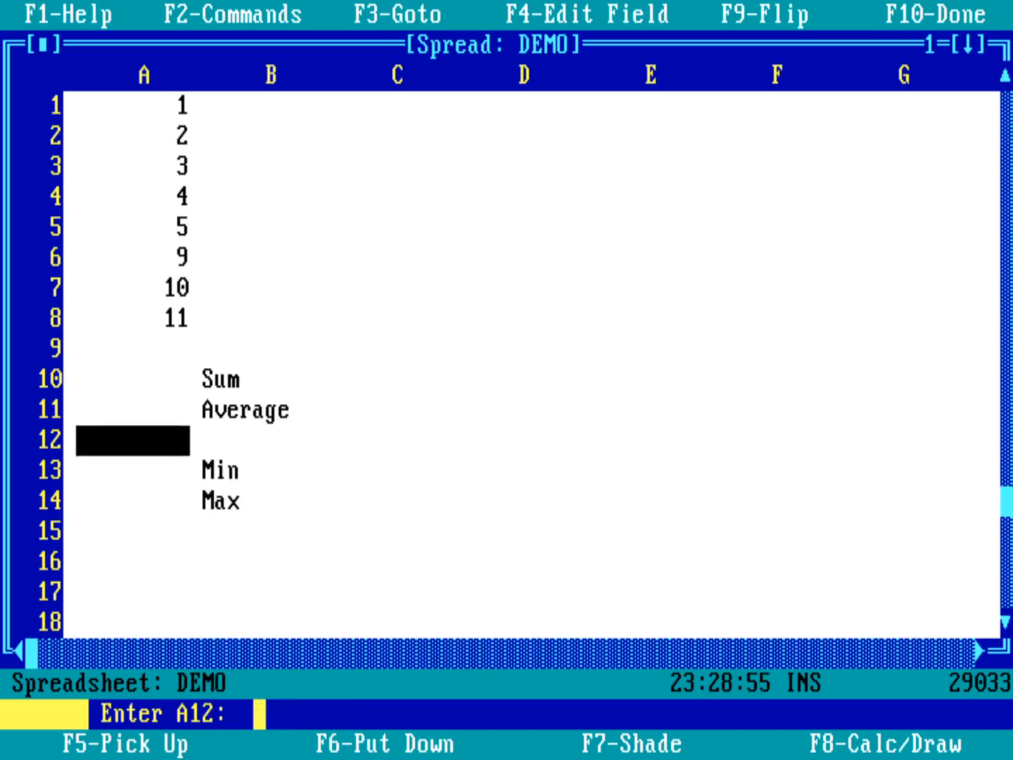
key(Up)
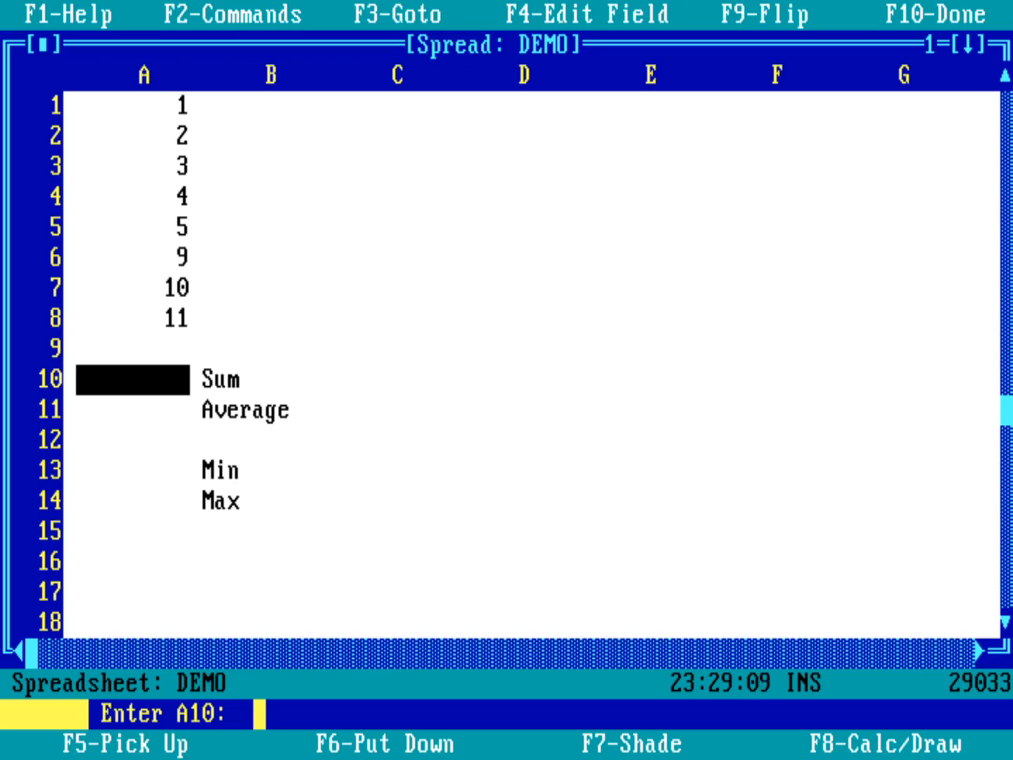
text(@)
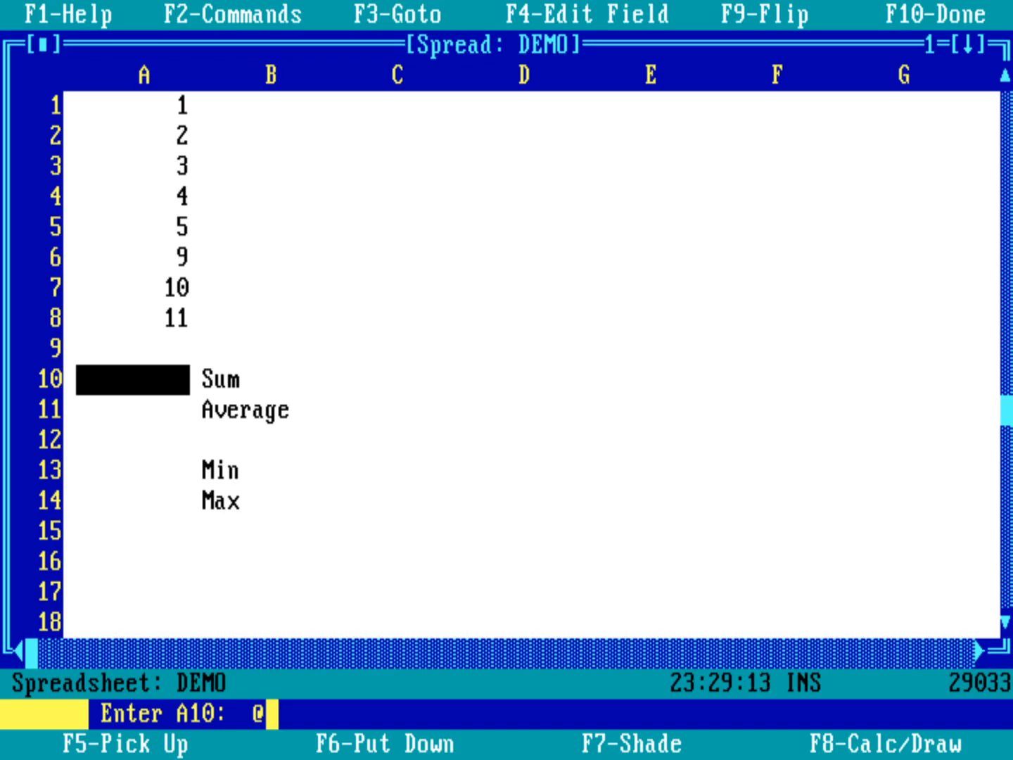
text(s)
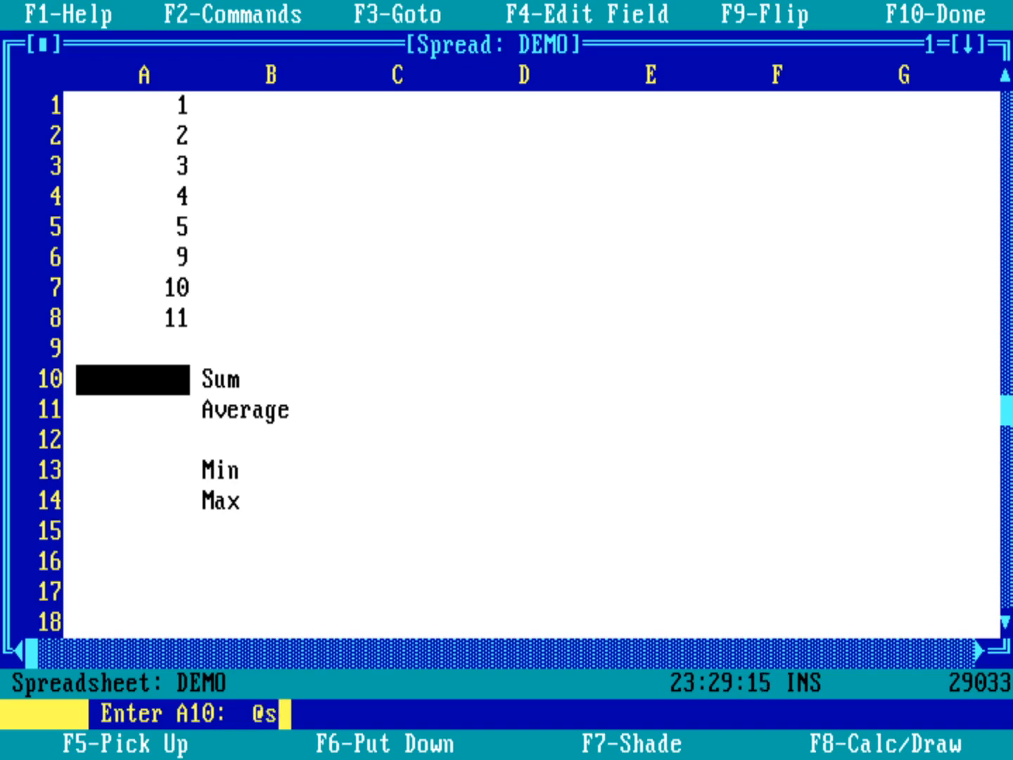
text(um()
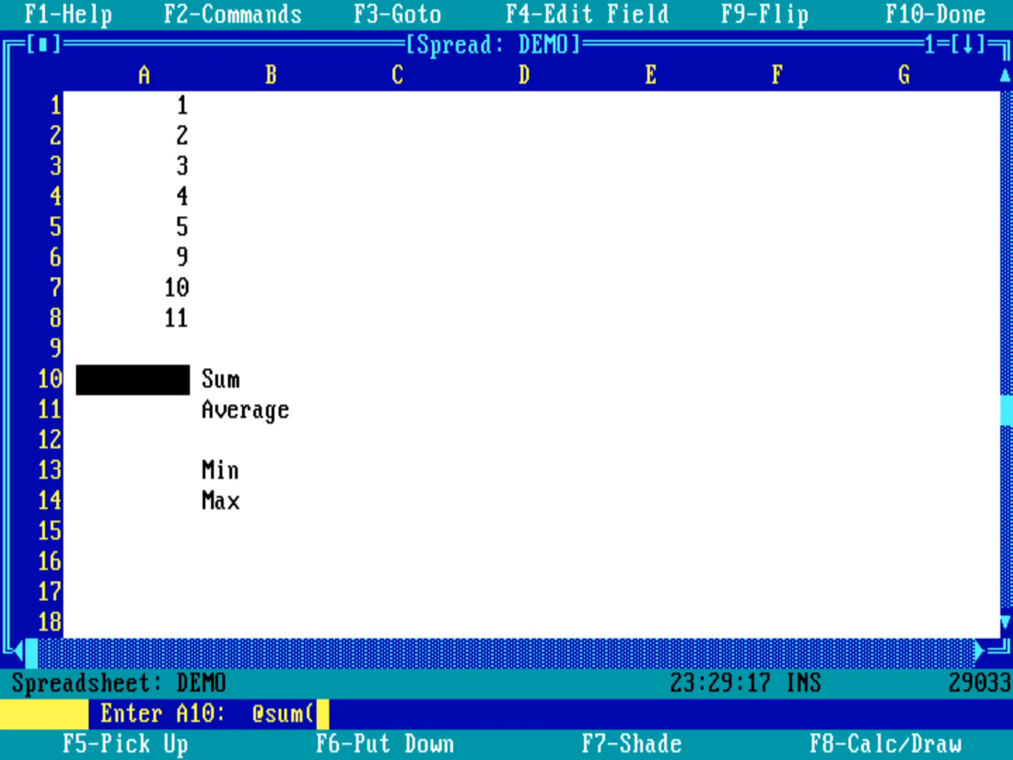
text(a)
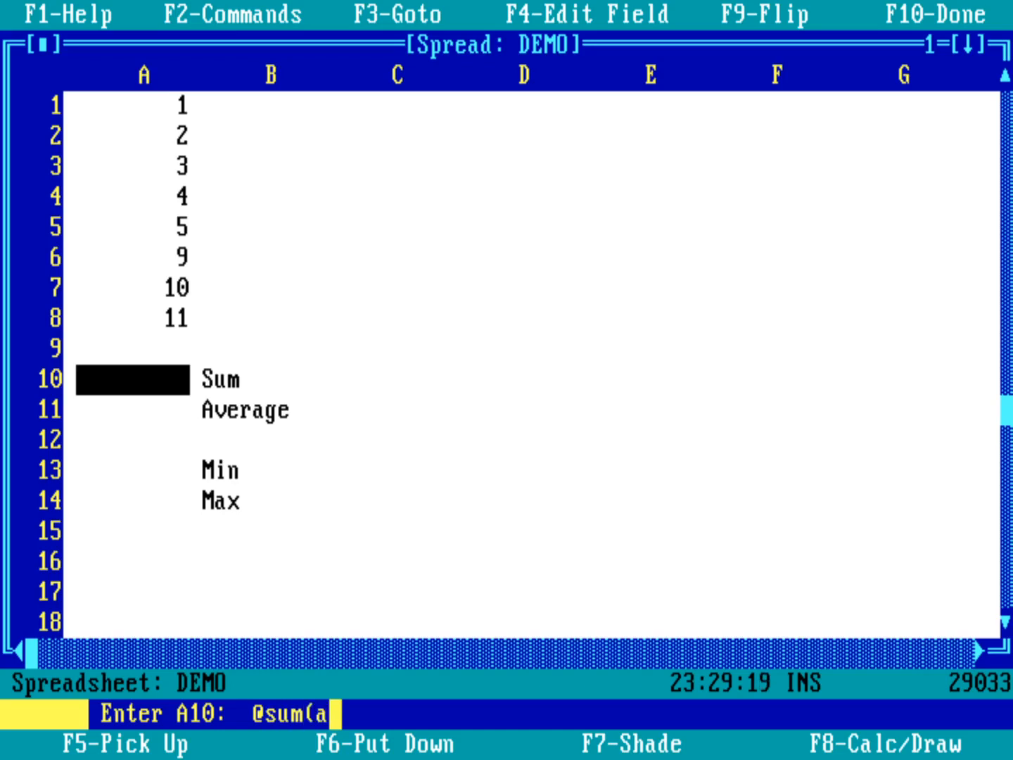
text(1)
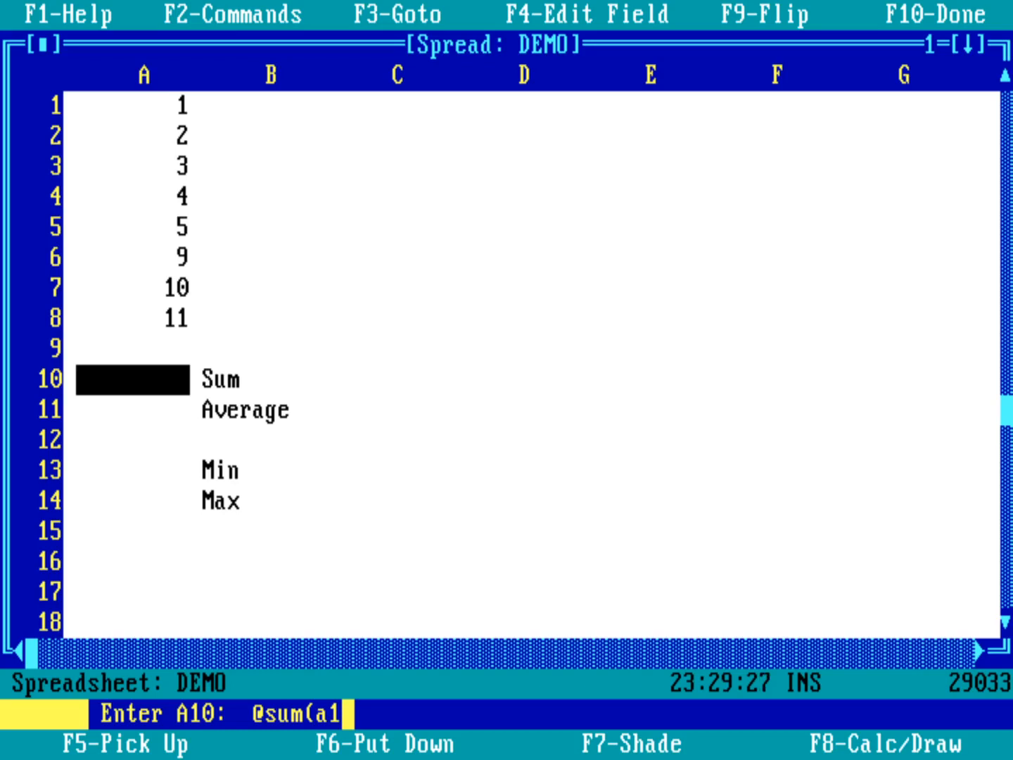
text(..)
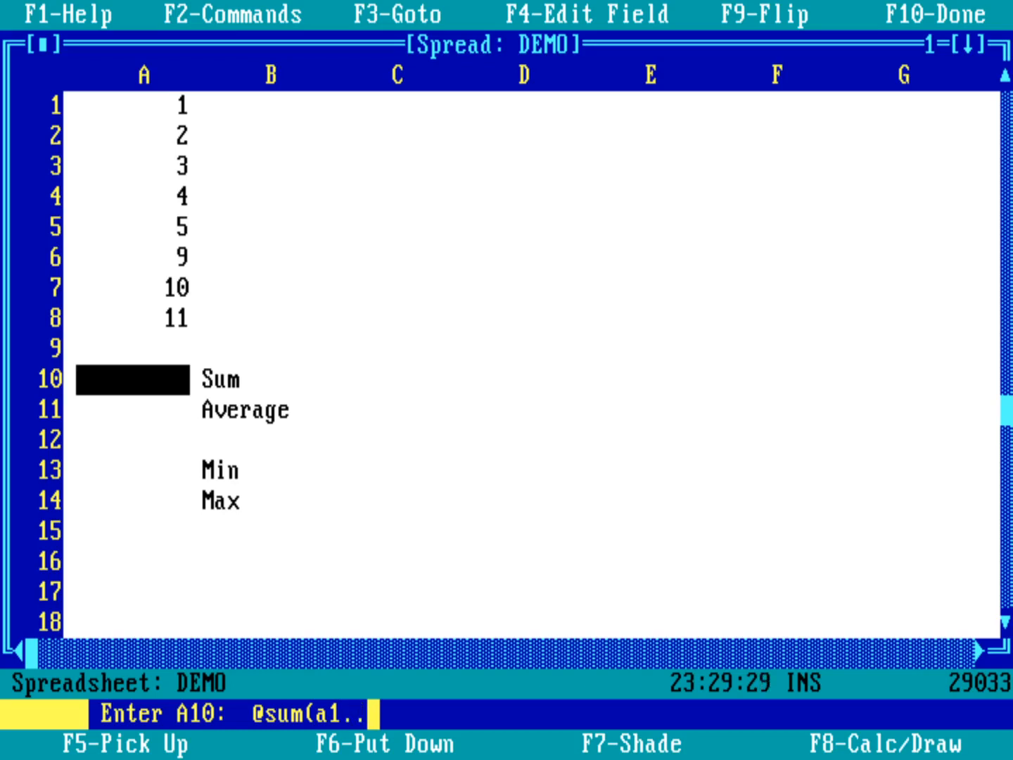
text(a8)
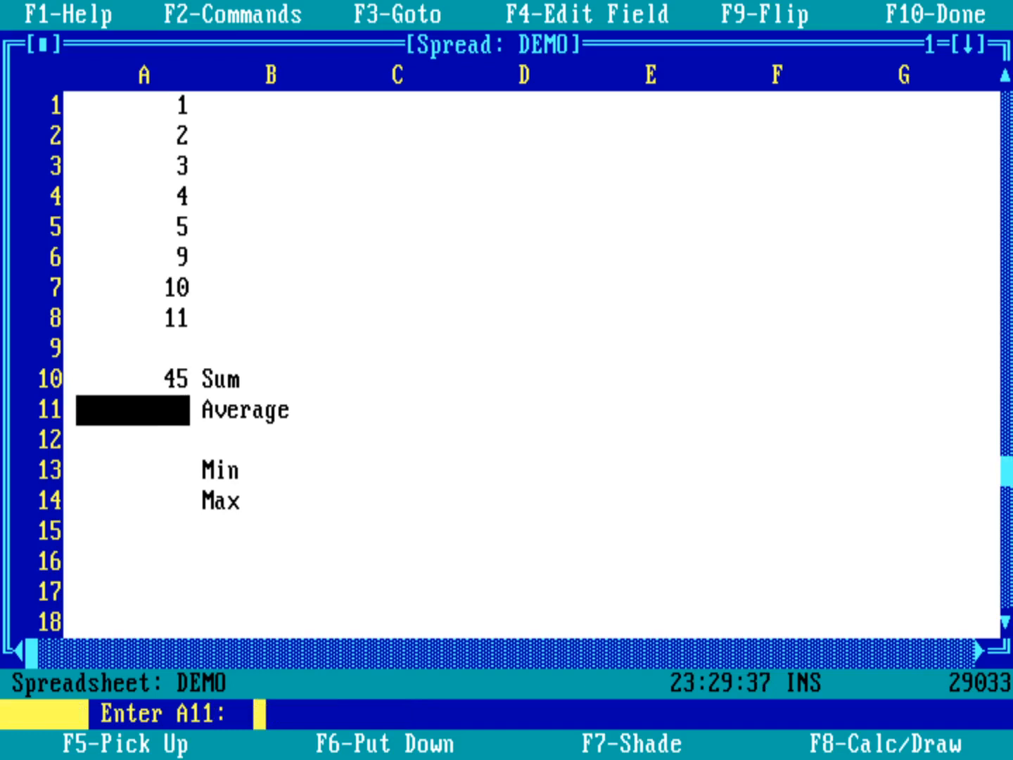
text(@)
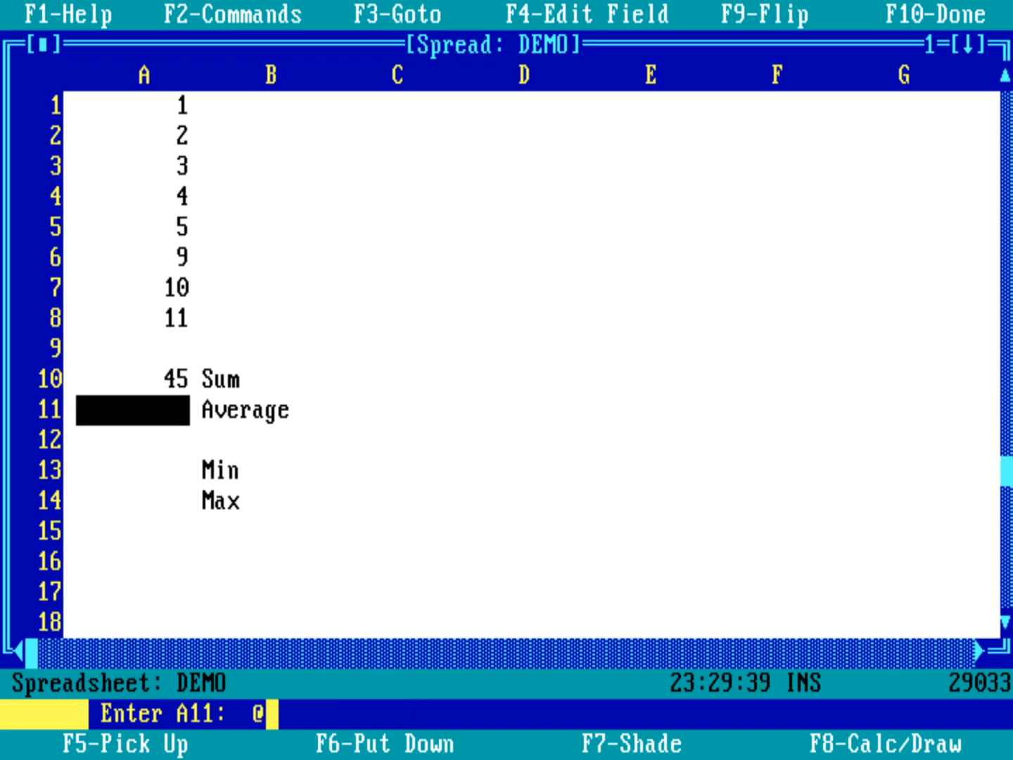
text(ae)
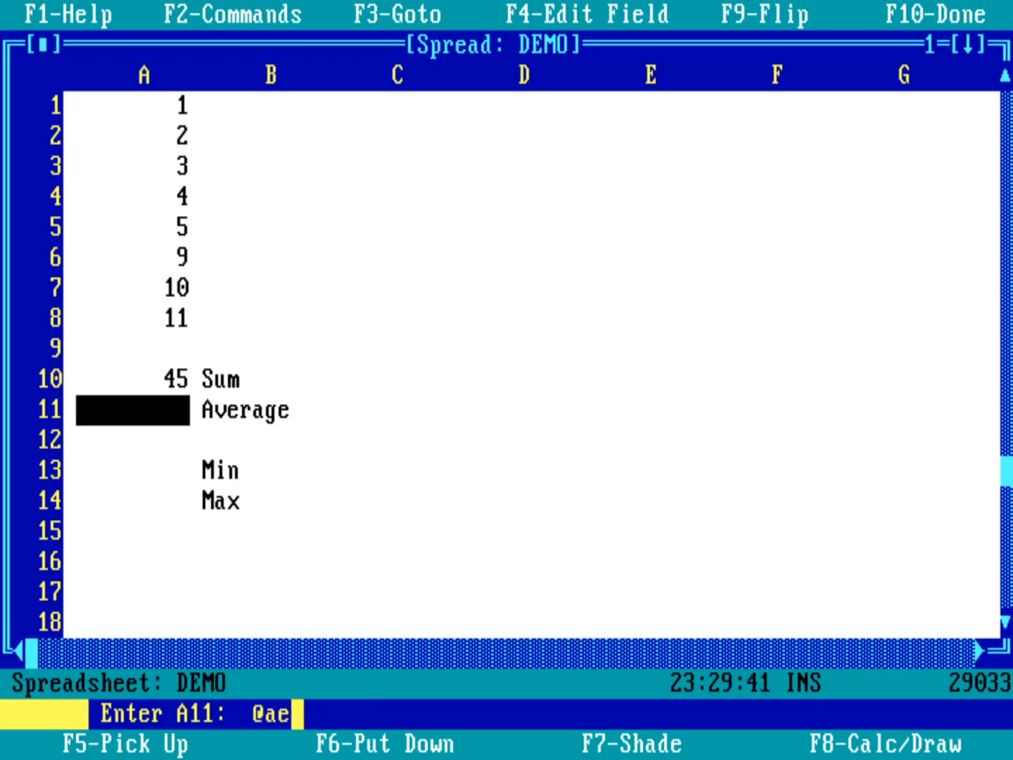
text(verage()
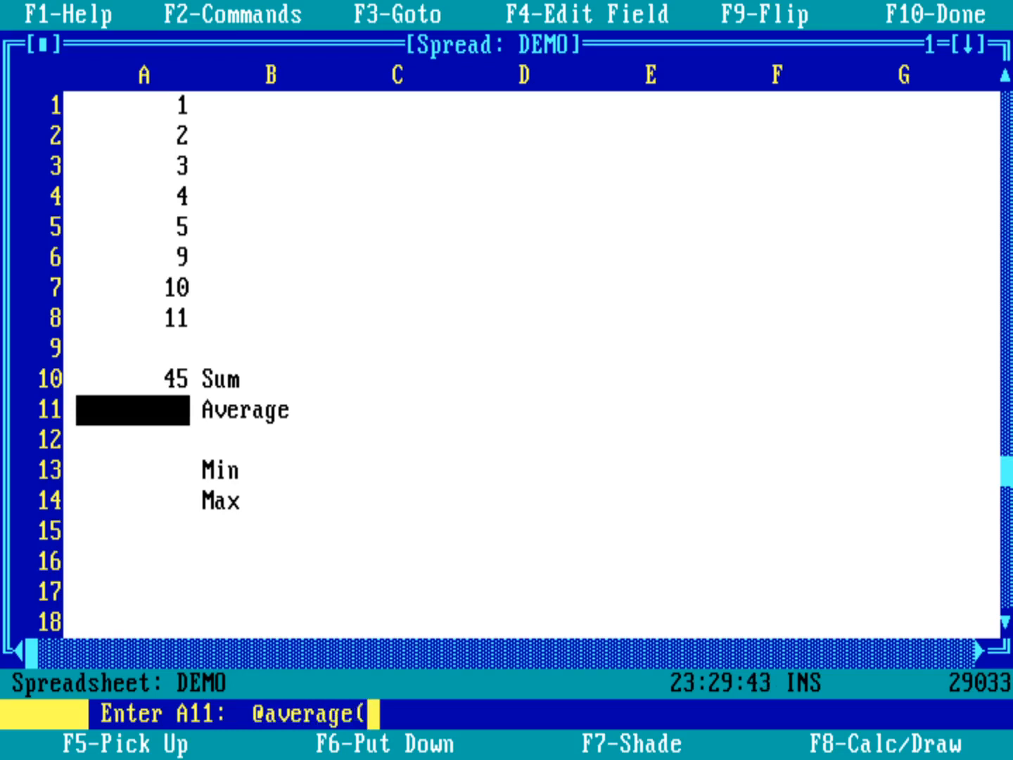
text(A1..)
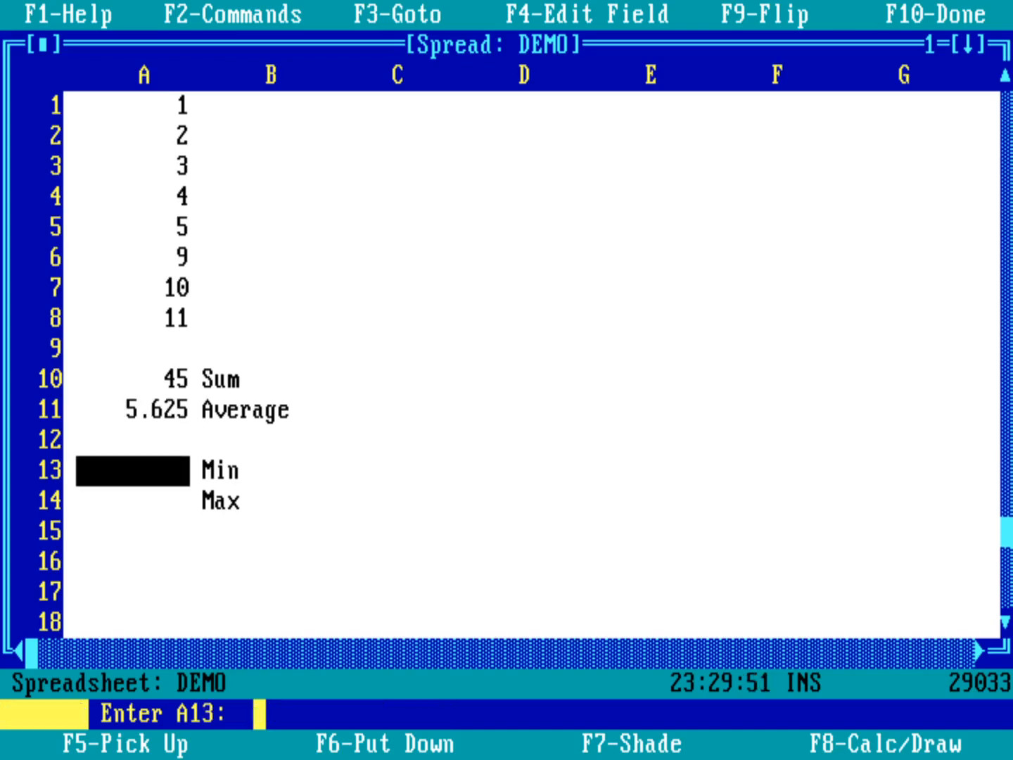
text(@)
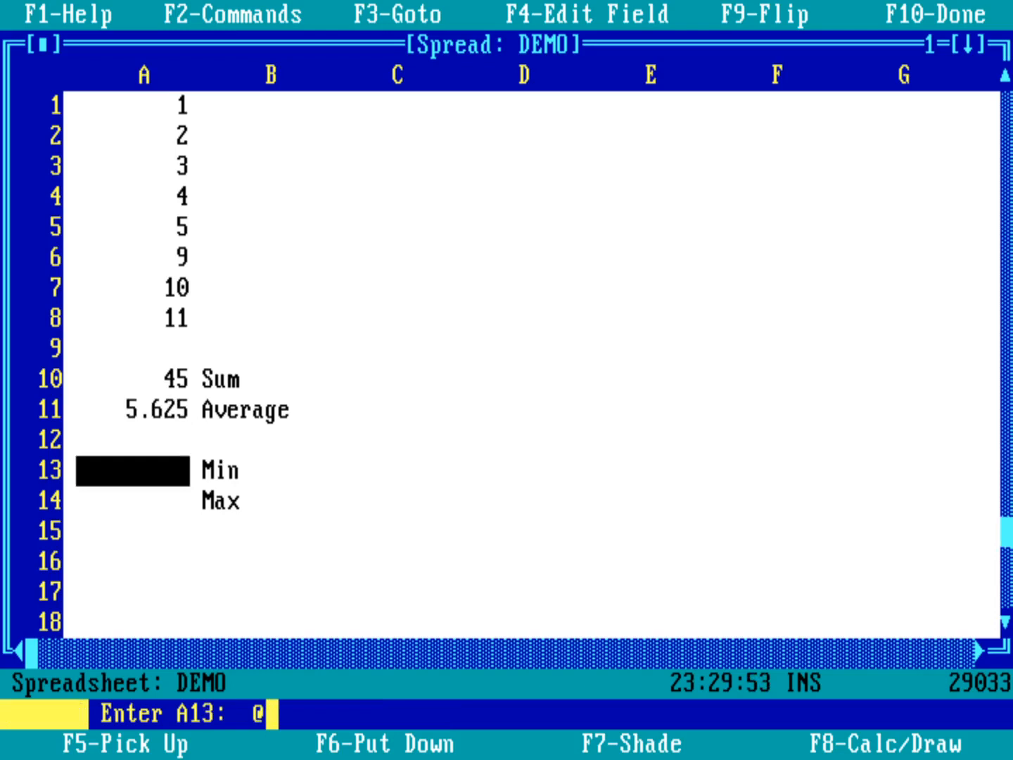
text(min(A)
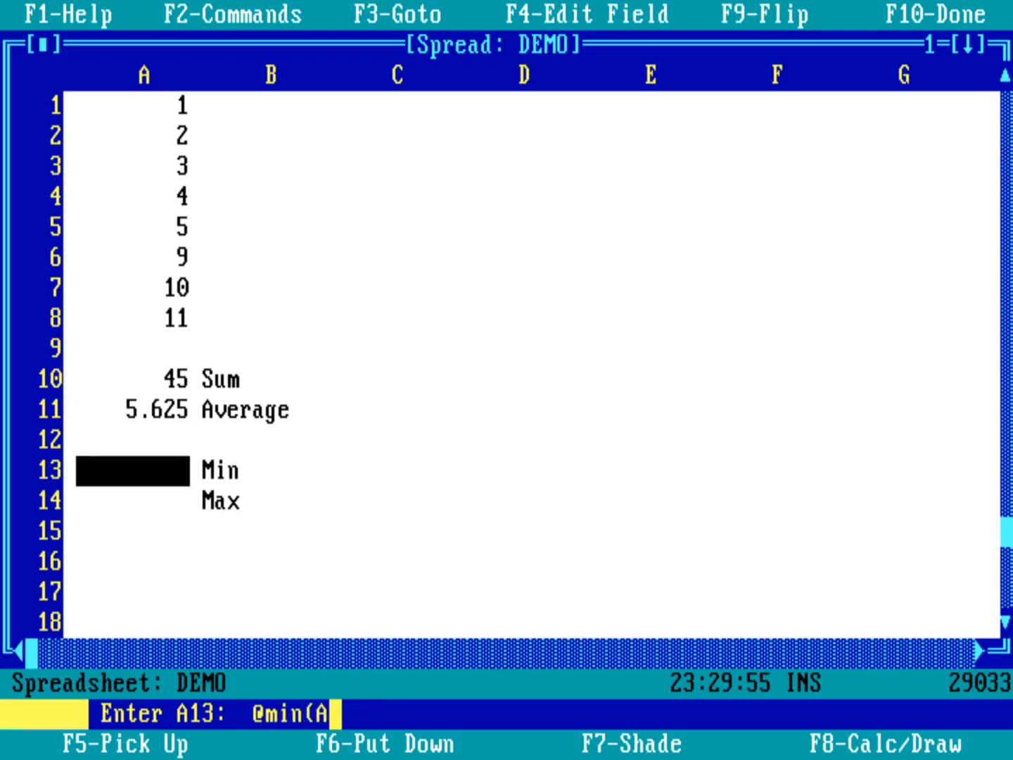
text(1..)
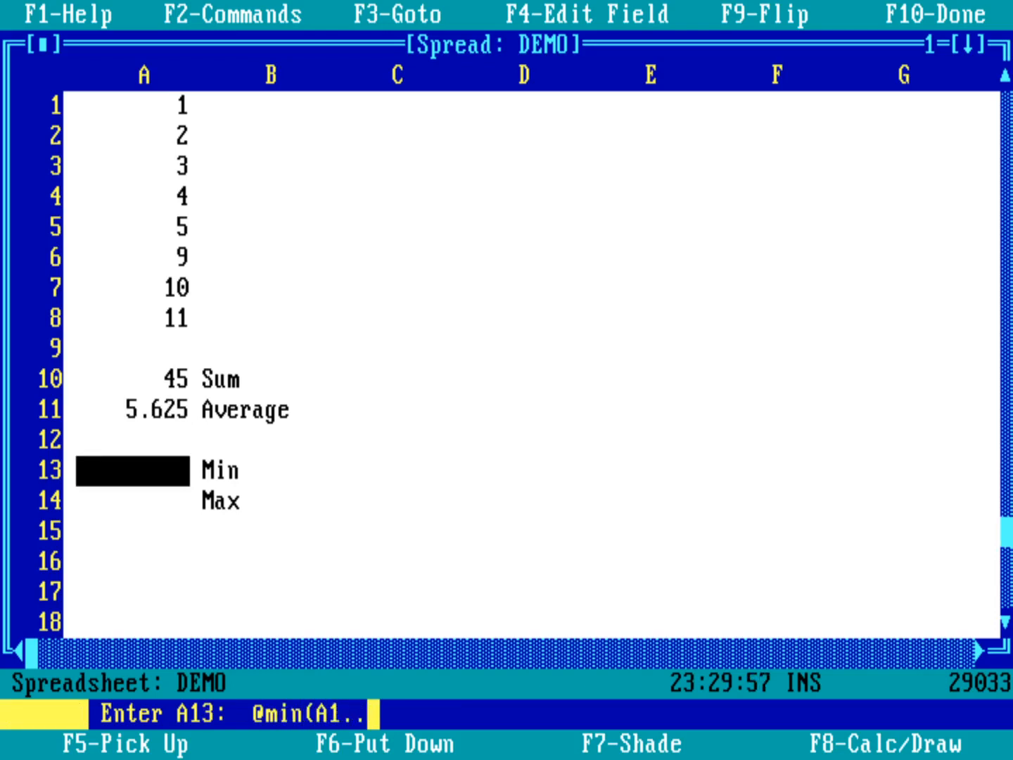
text(a)
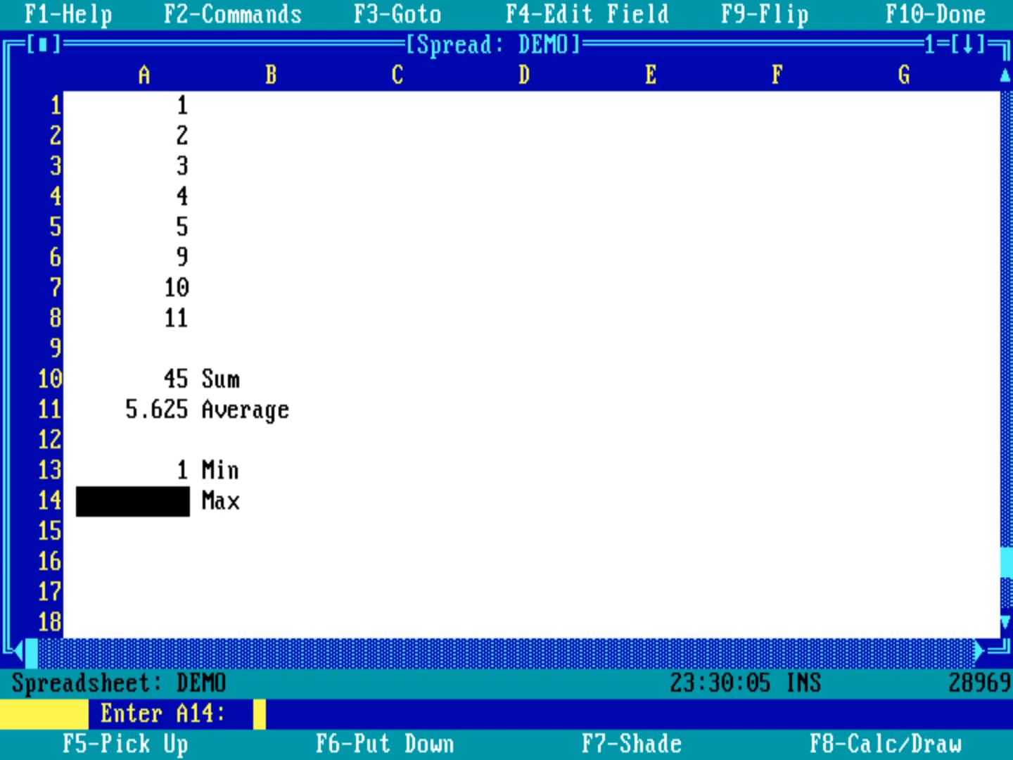
text(@)
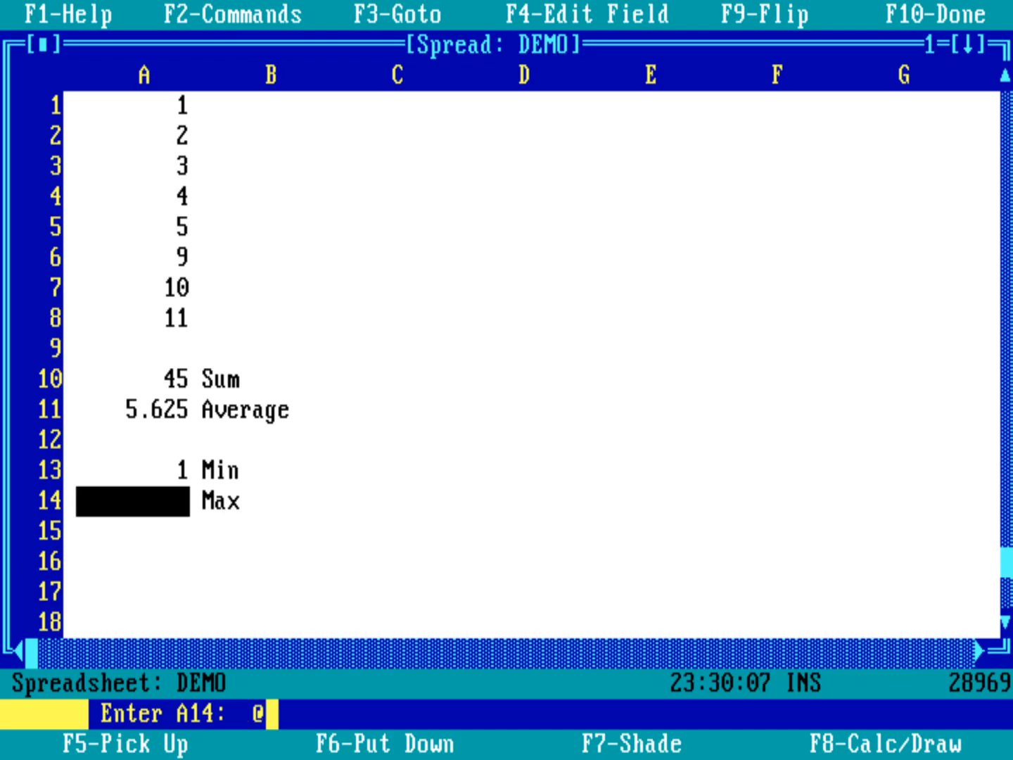
text(max(a1.)
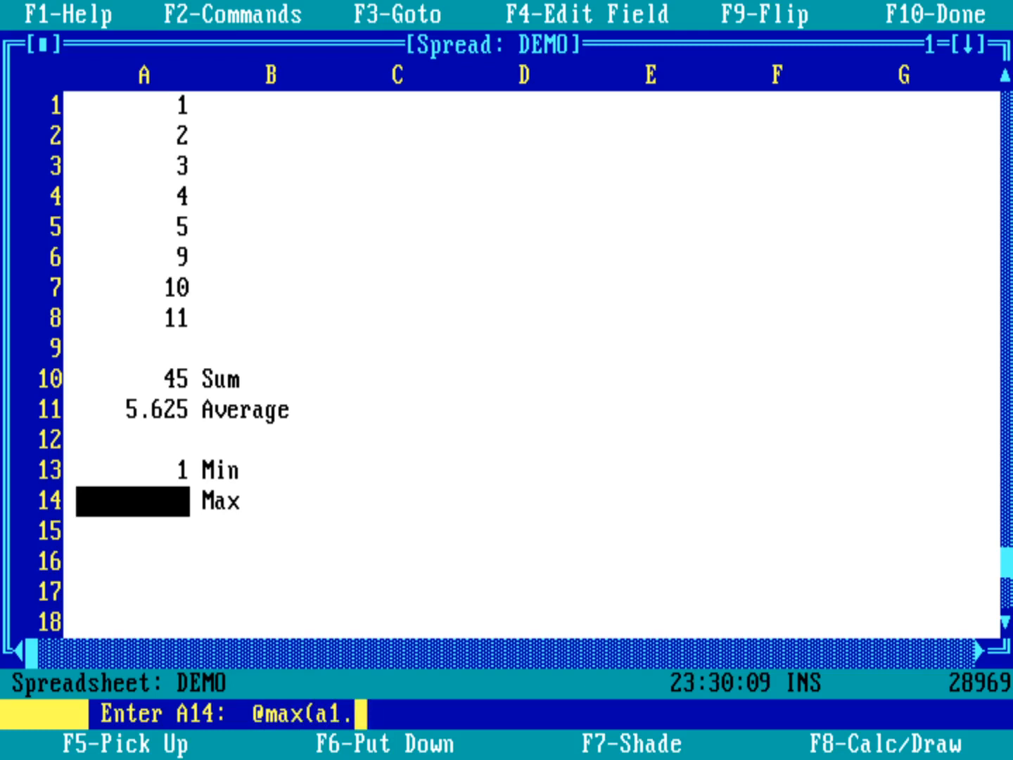
text(..a8))
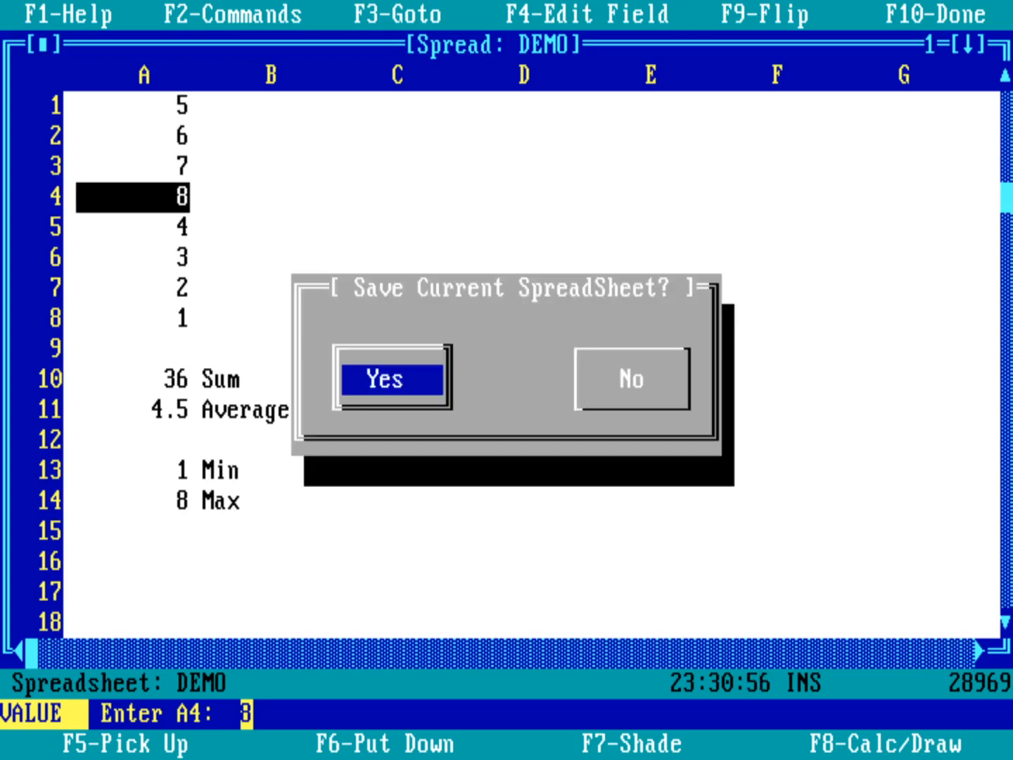
click(391, 378)
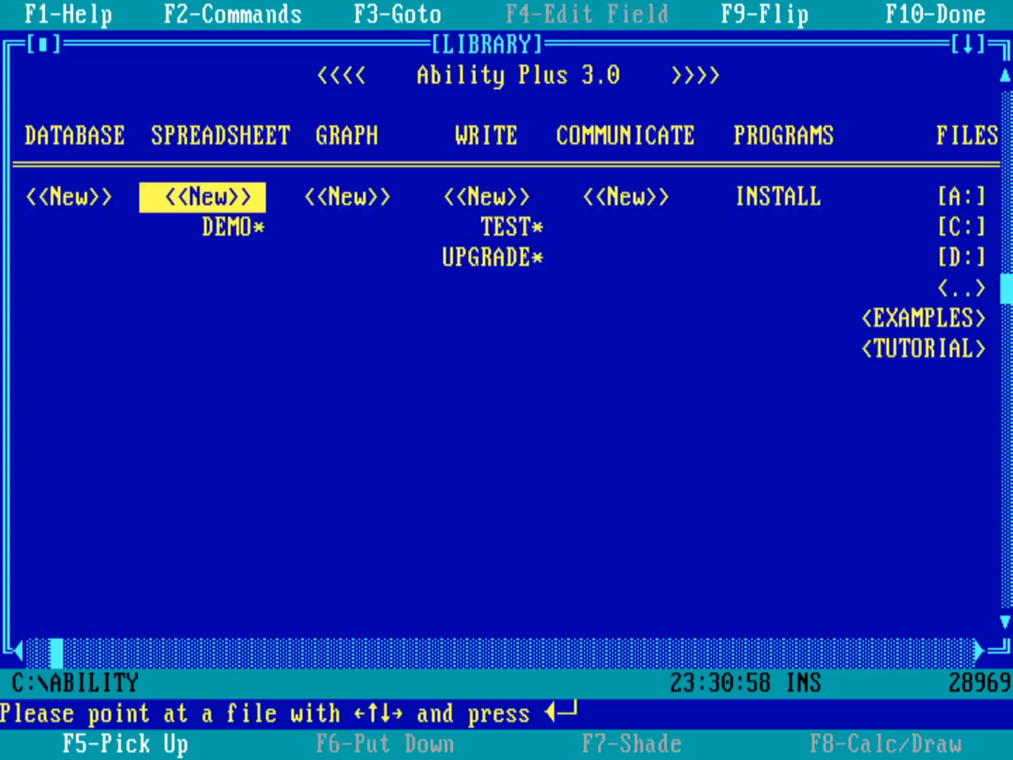